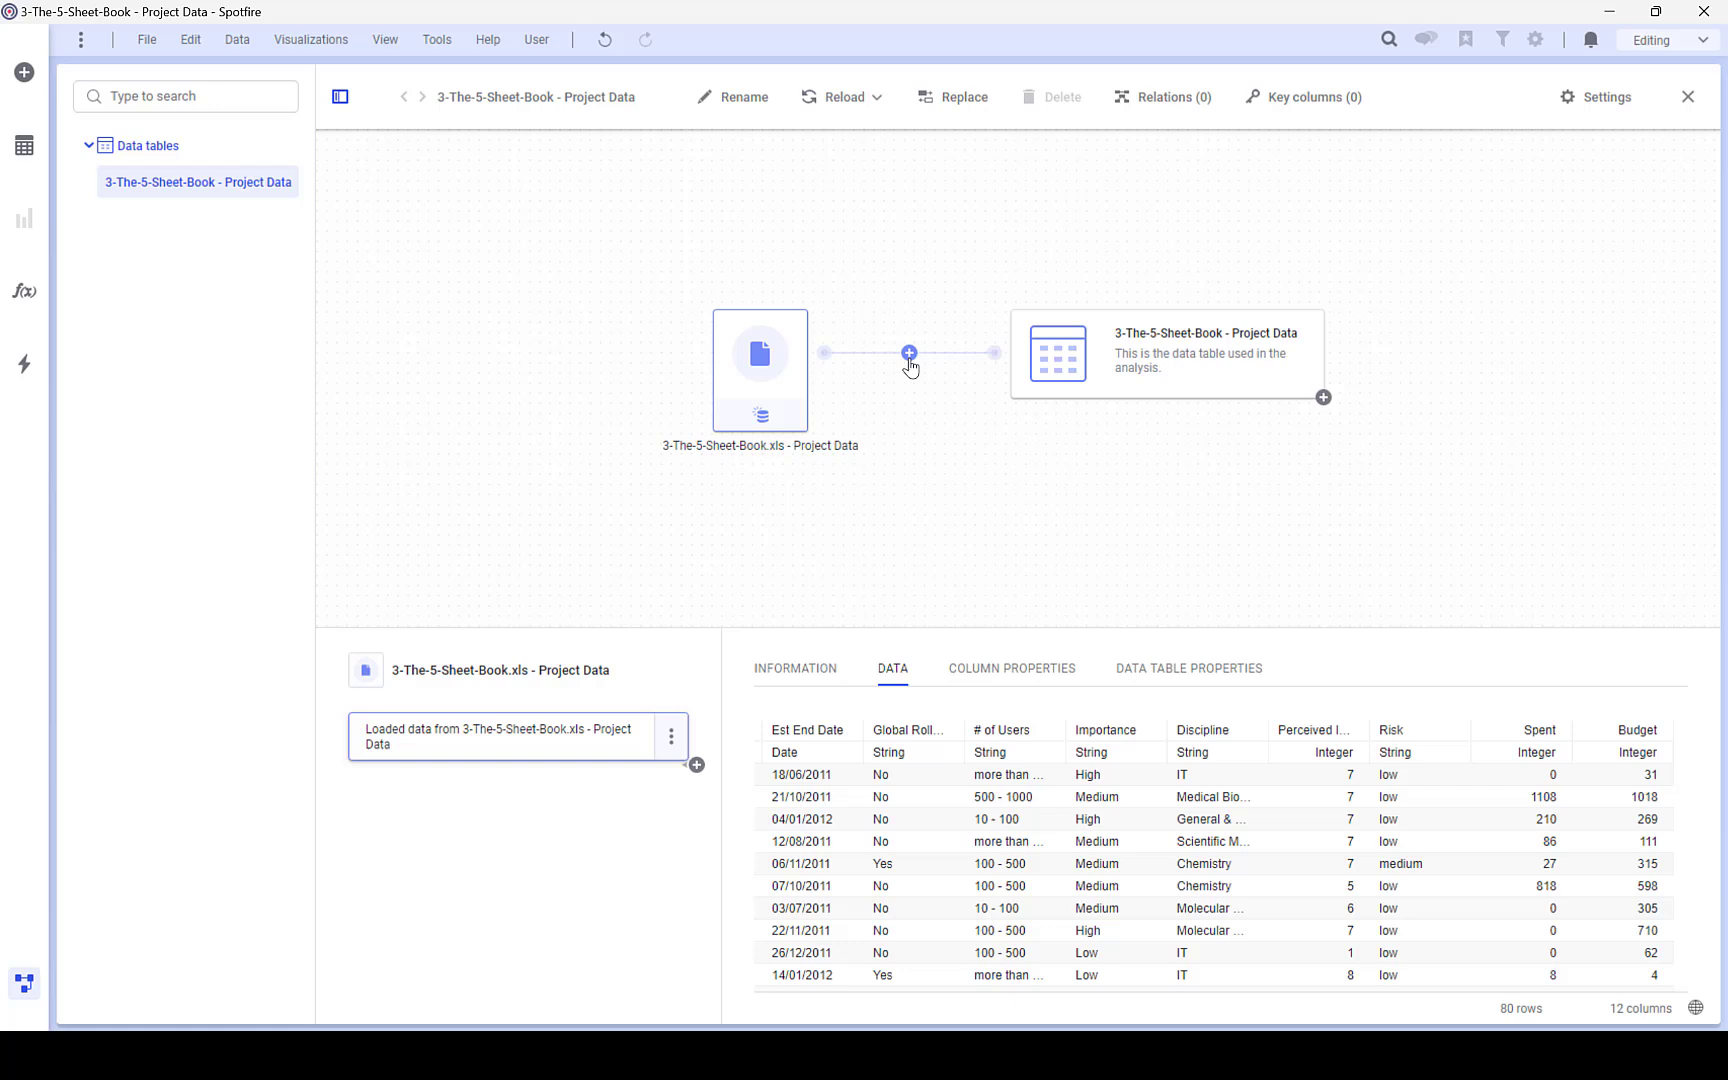
# Add a Calculate new column transformation to the Project Data table's data flow
pyautogui.click(908, 353)
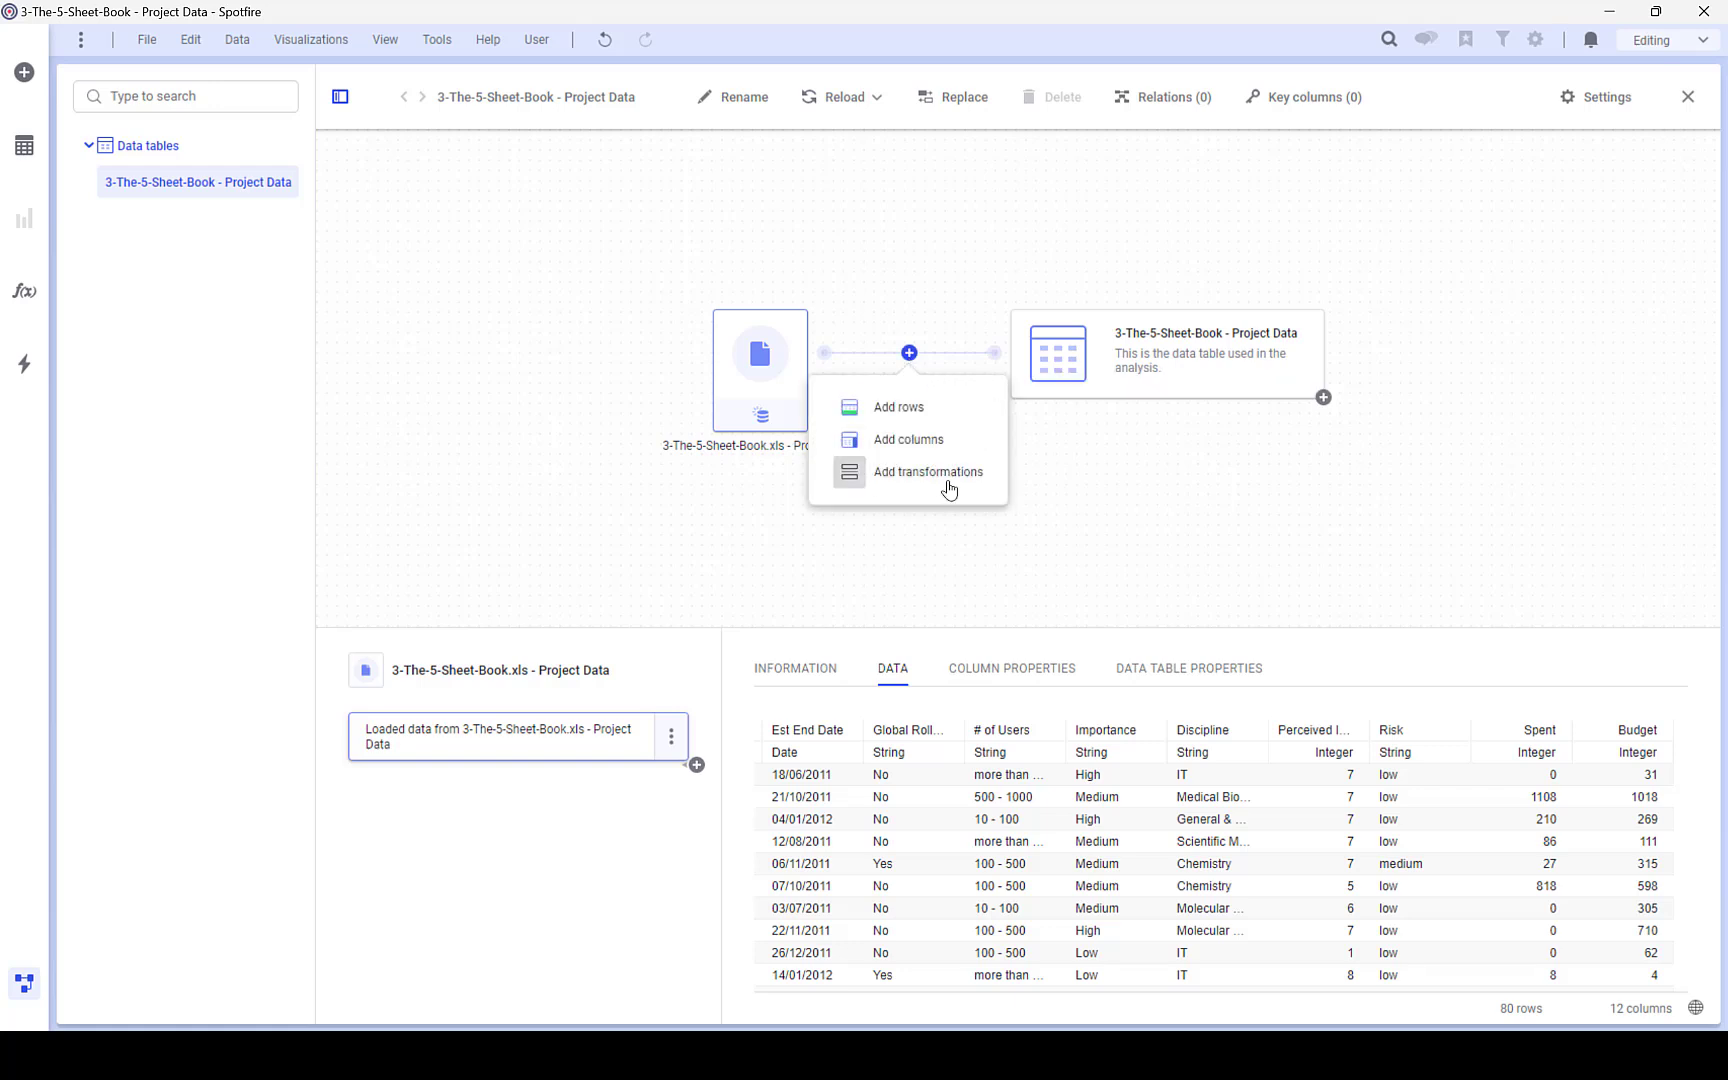
pyautogui.click(928, 472)
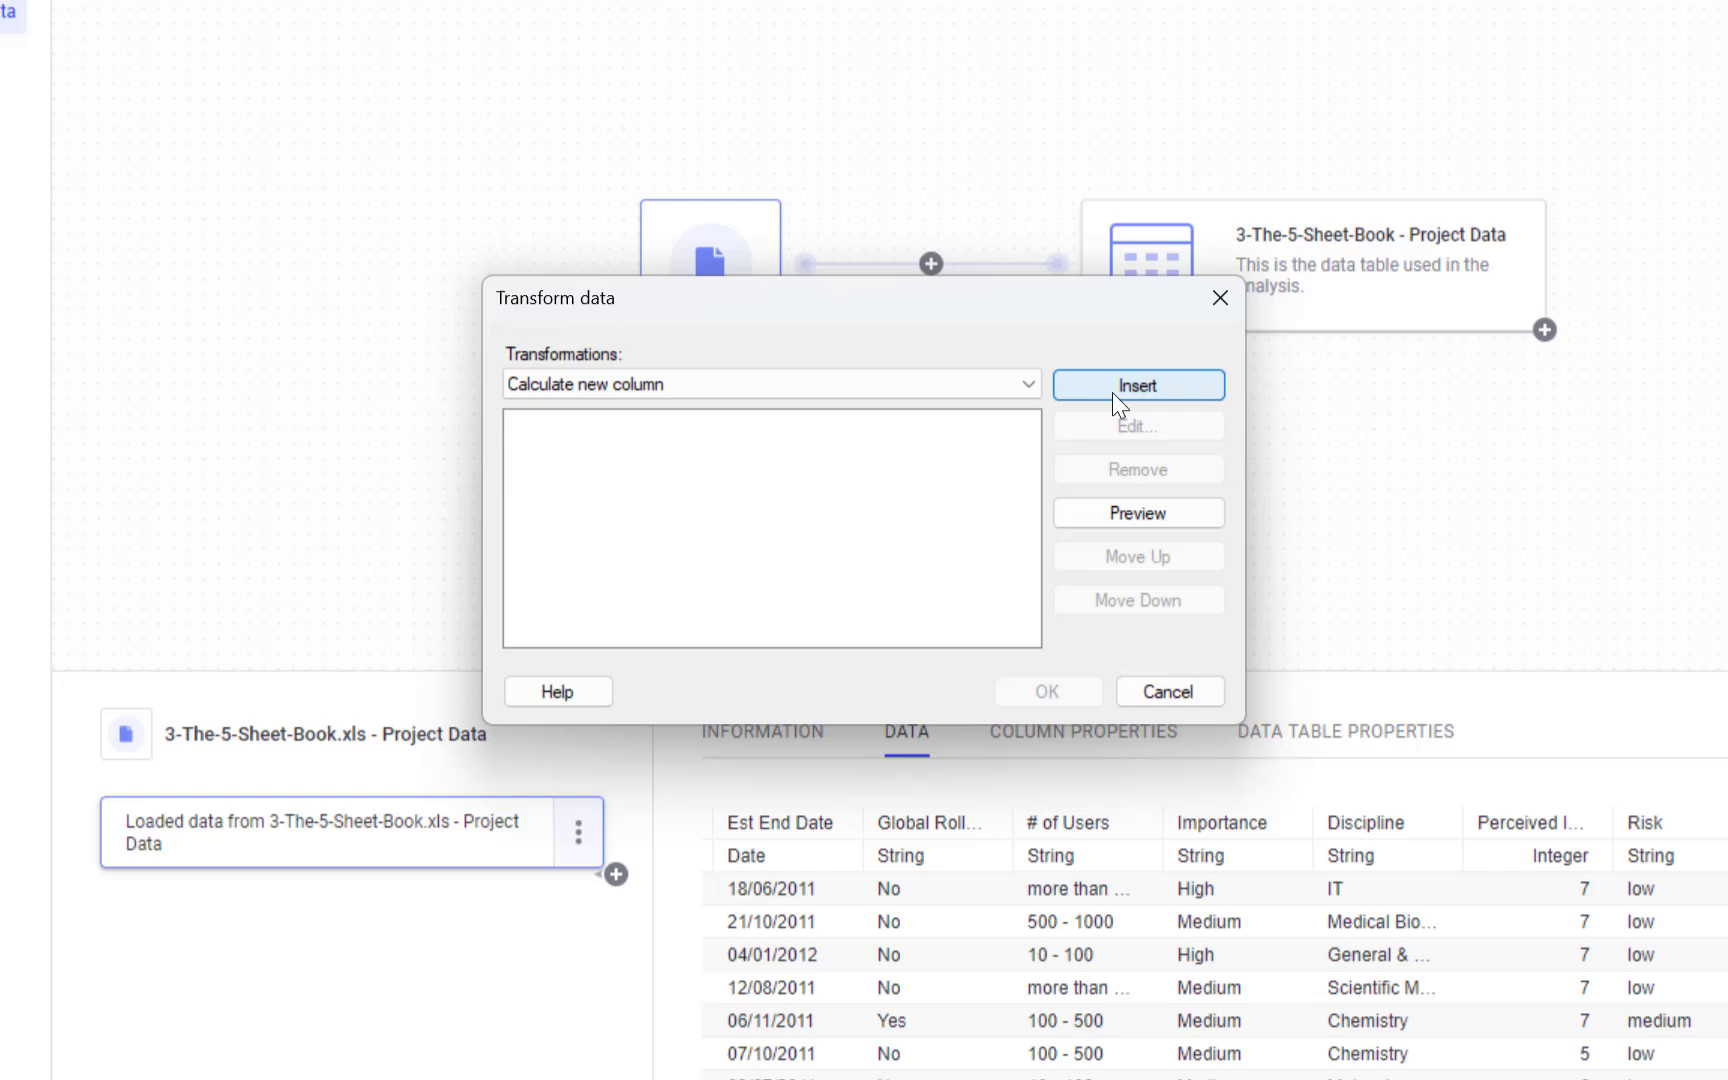
# Open the Calculate New Column editor and search the function list for 'case'
pyautogui.click(1138, 385)
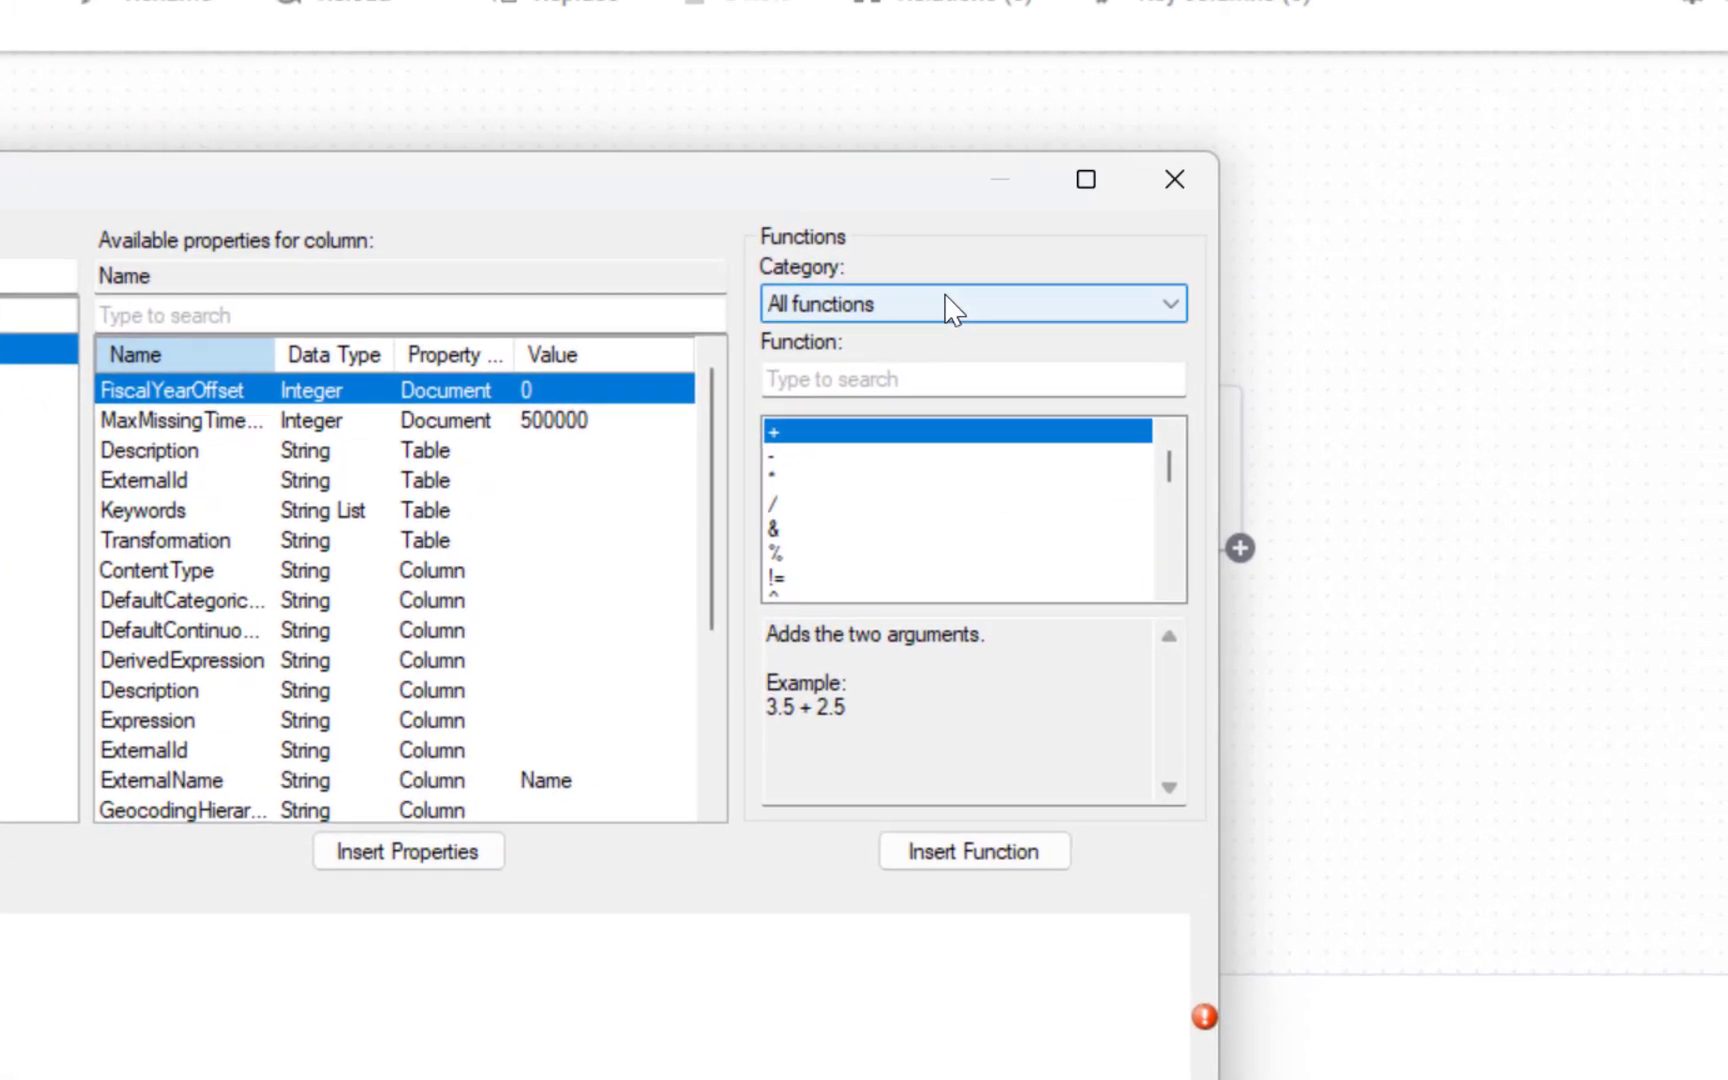
pyautogui.click(972, 303)
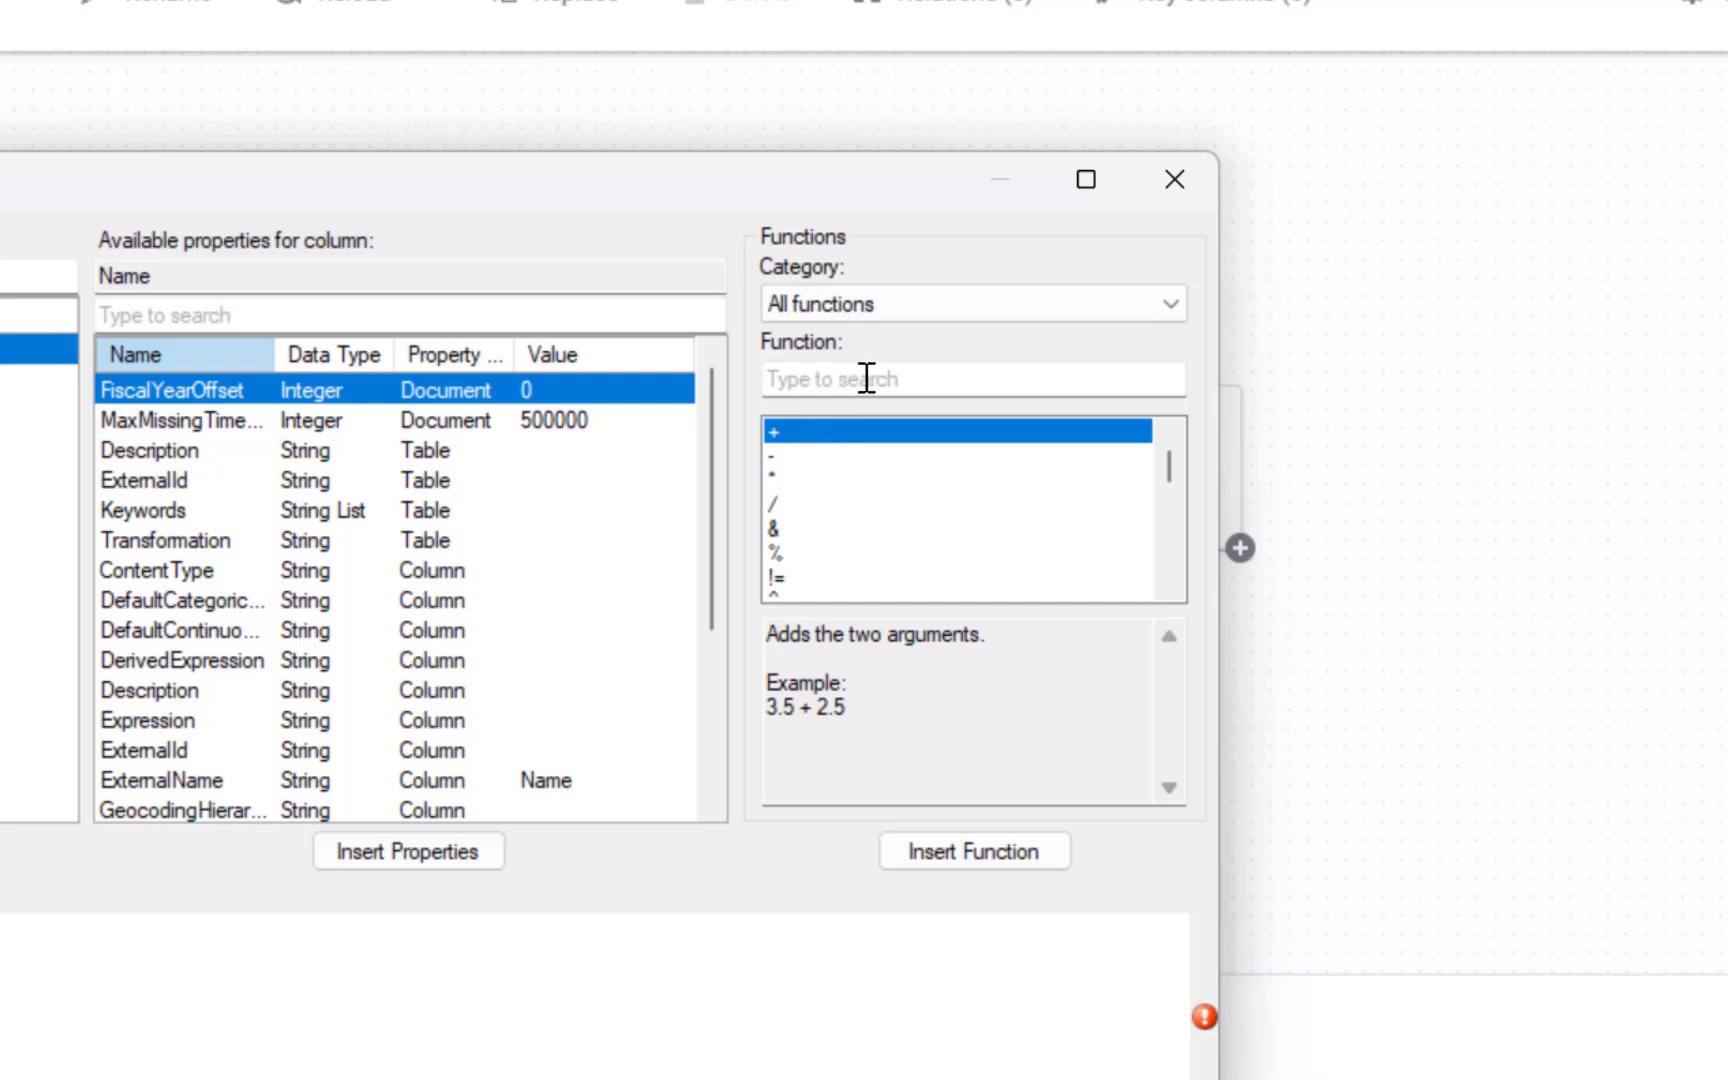
pyautogui.click(972, 378)
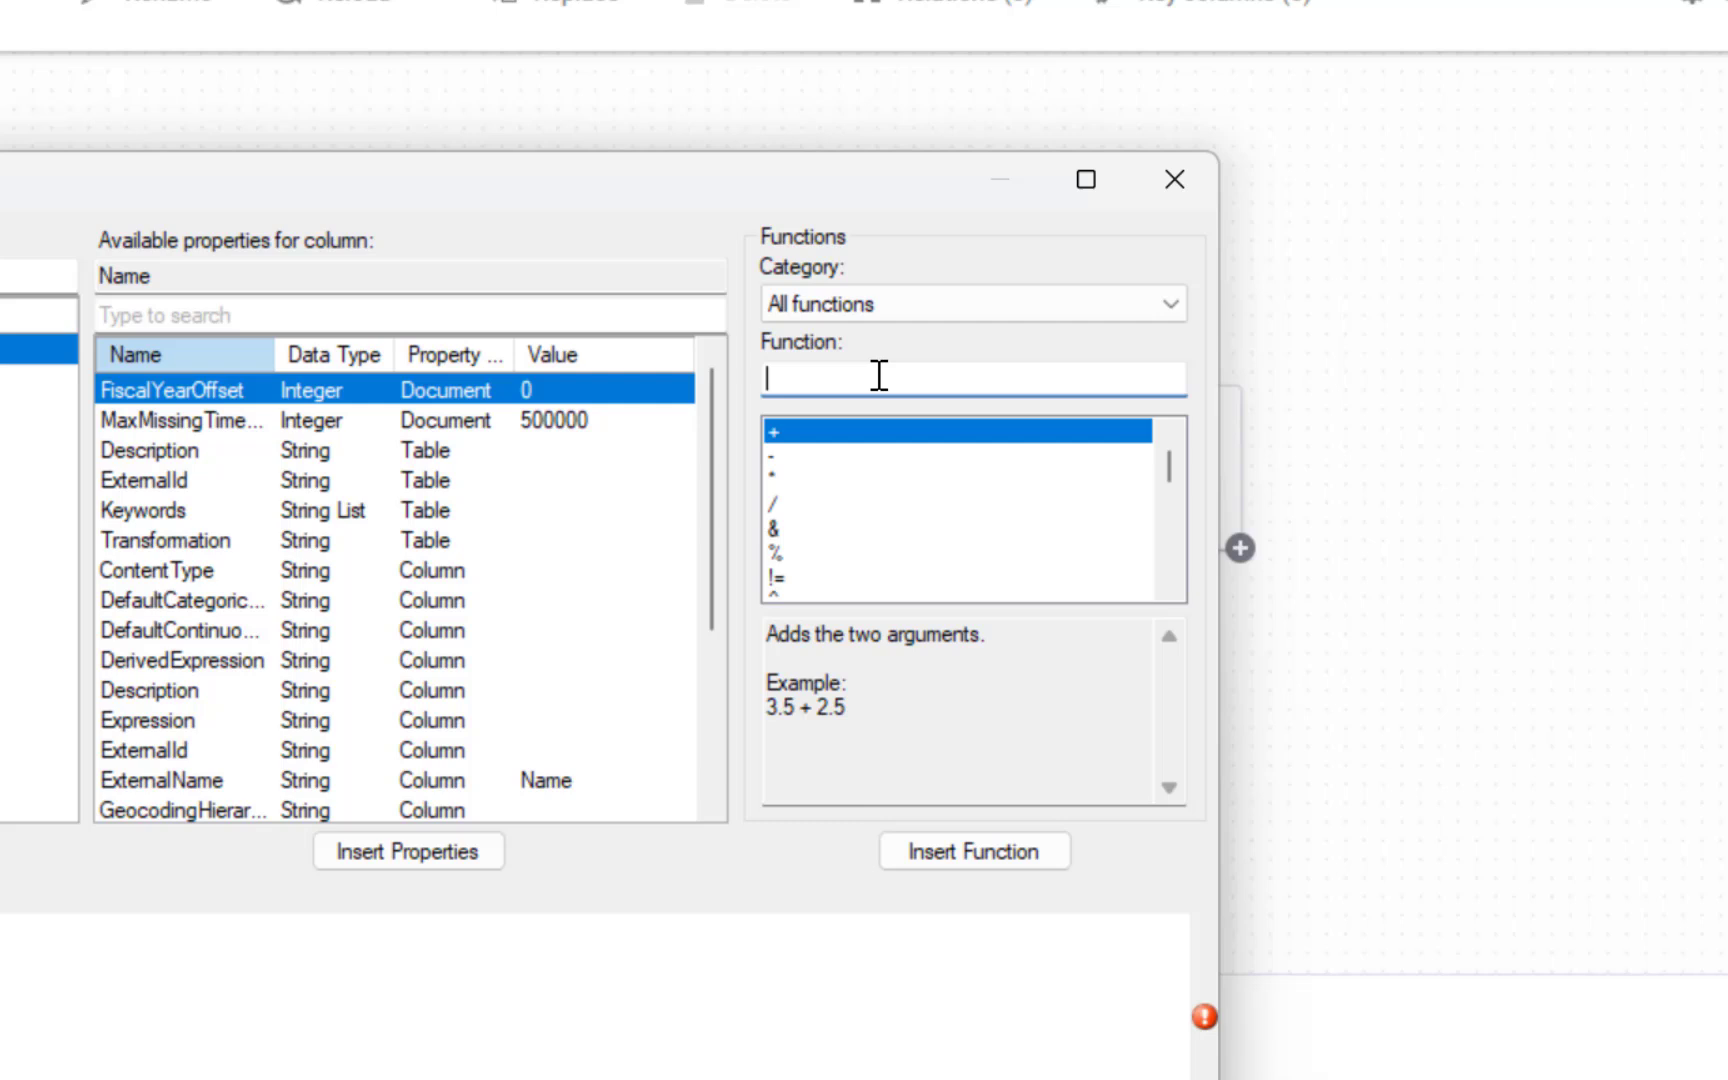
pyautogui.write('case')
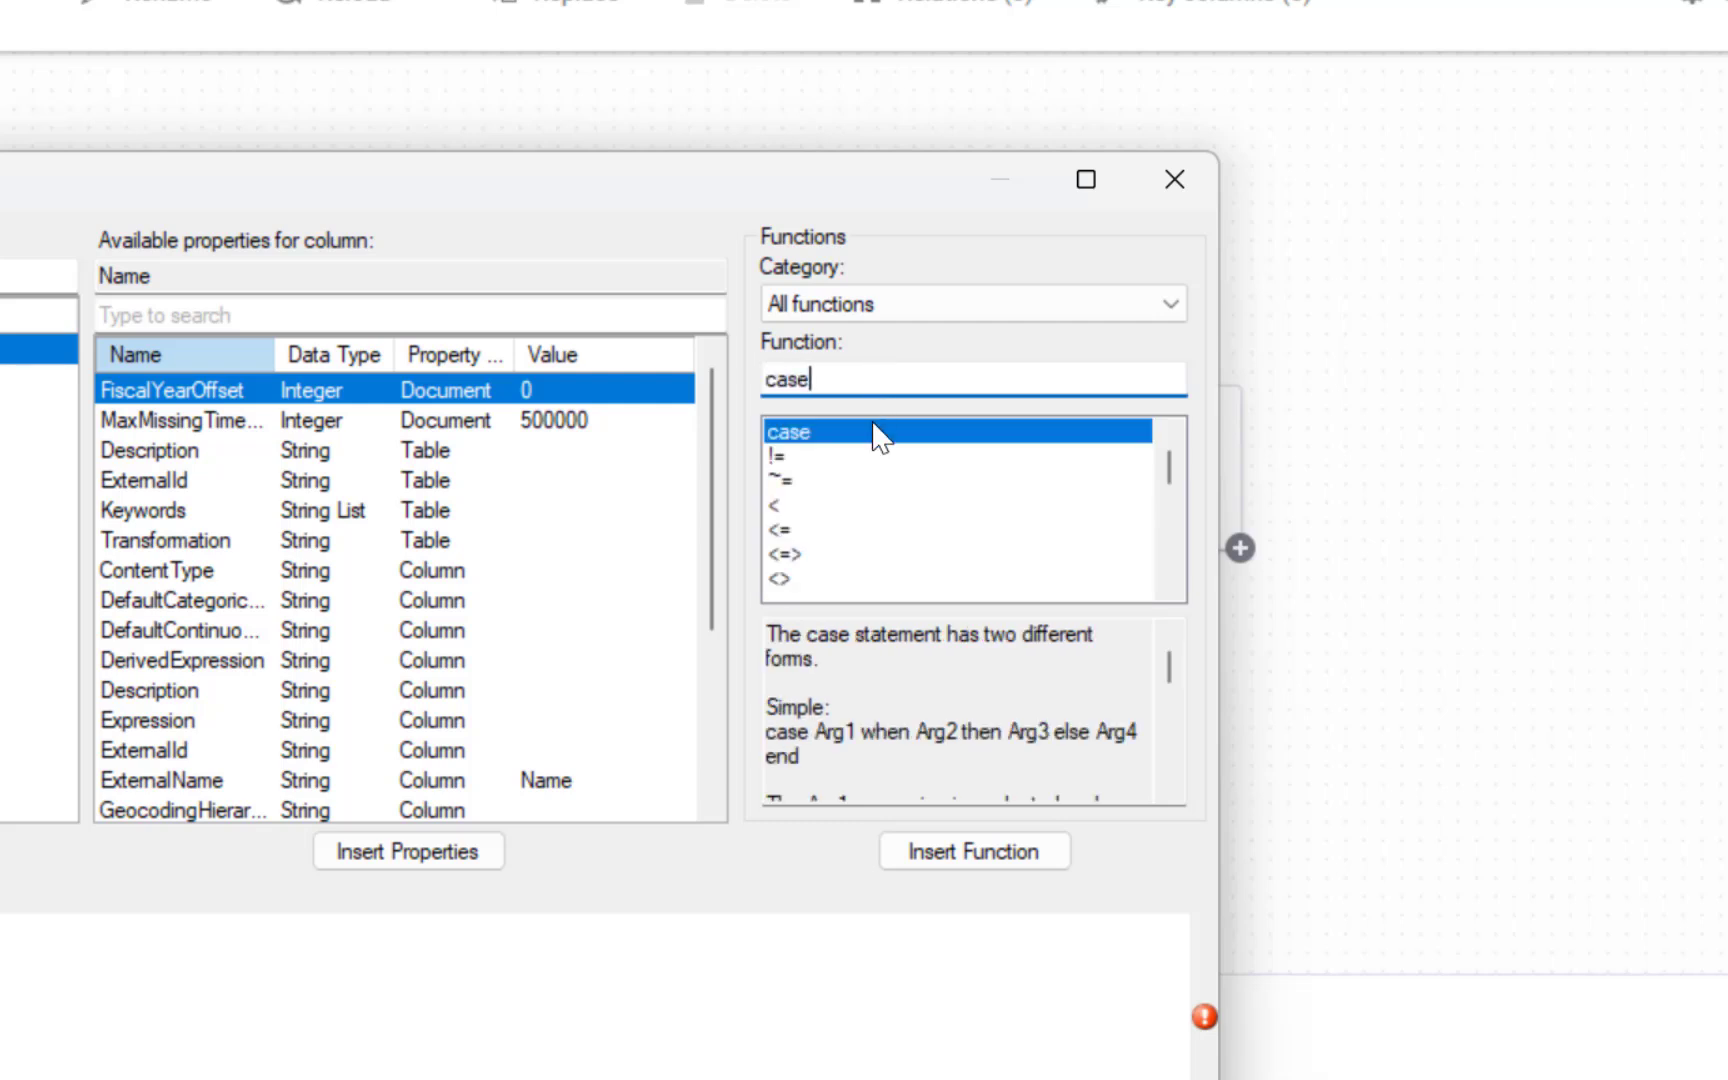
pyautogui.moveTo(989, 581)
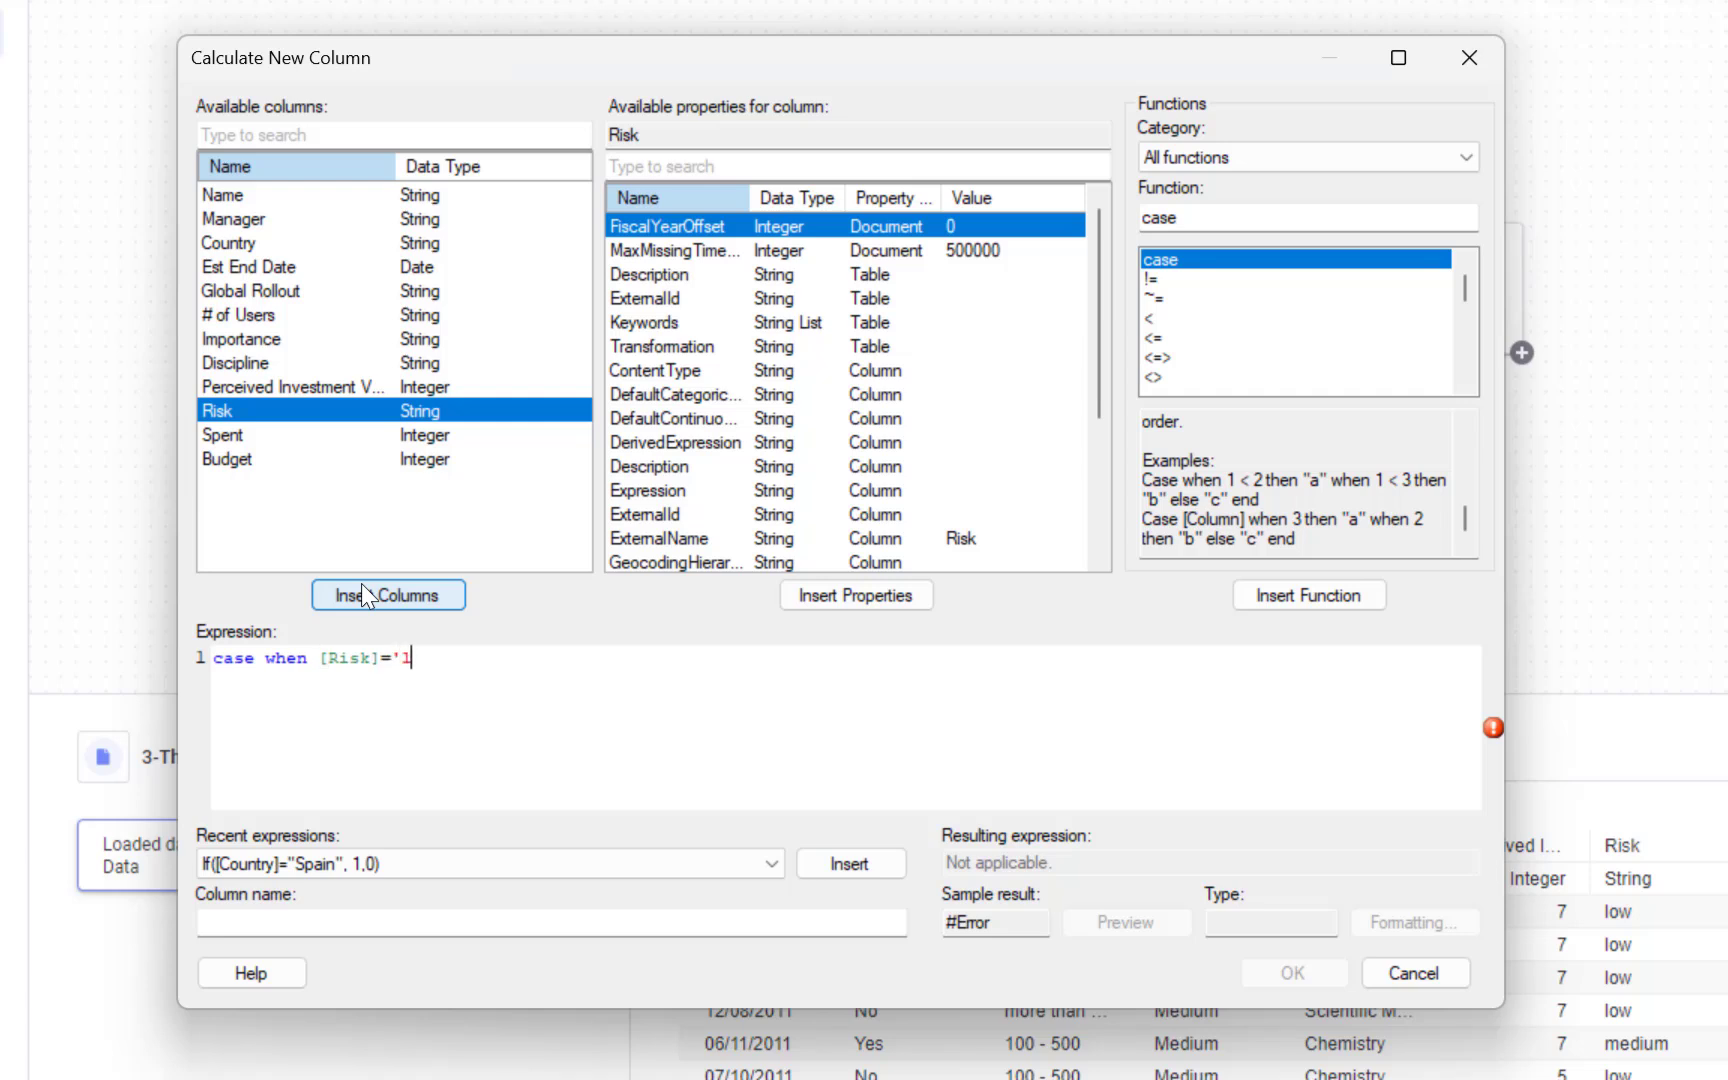
# Finish the expression case when [Risk]='low' then 1 … 'high' then 3 end
pyautogui.write("ow' then")
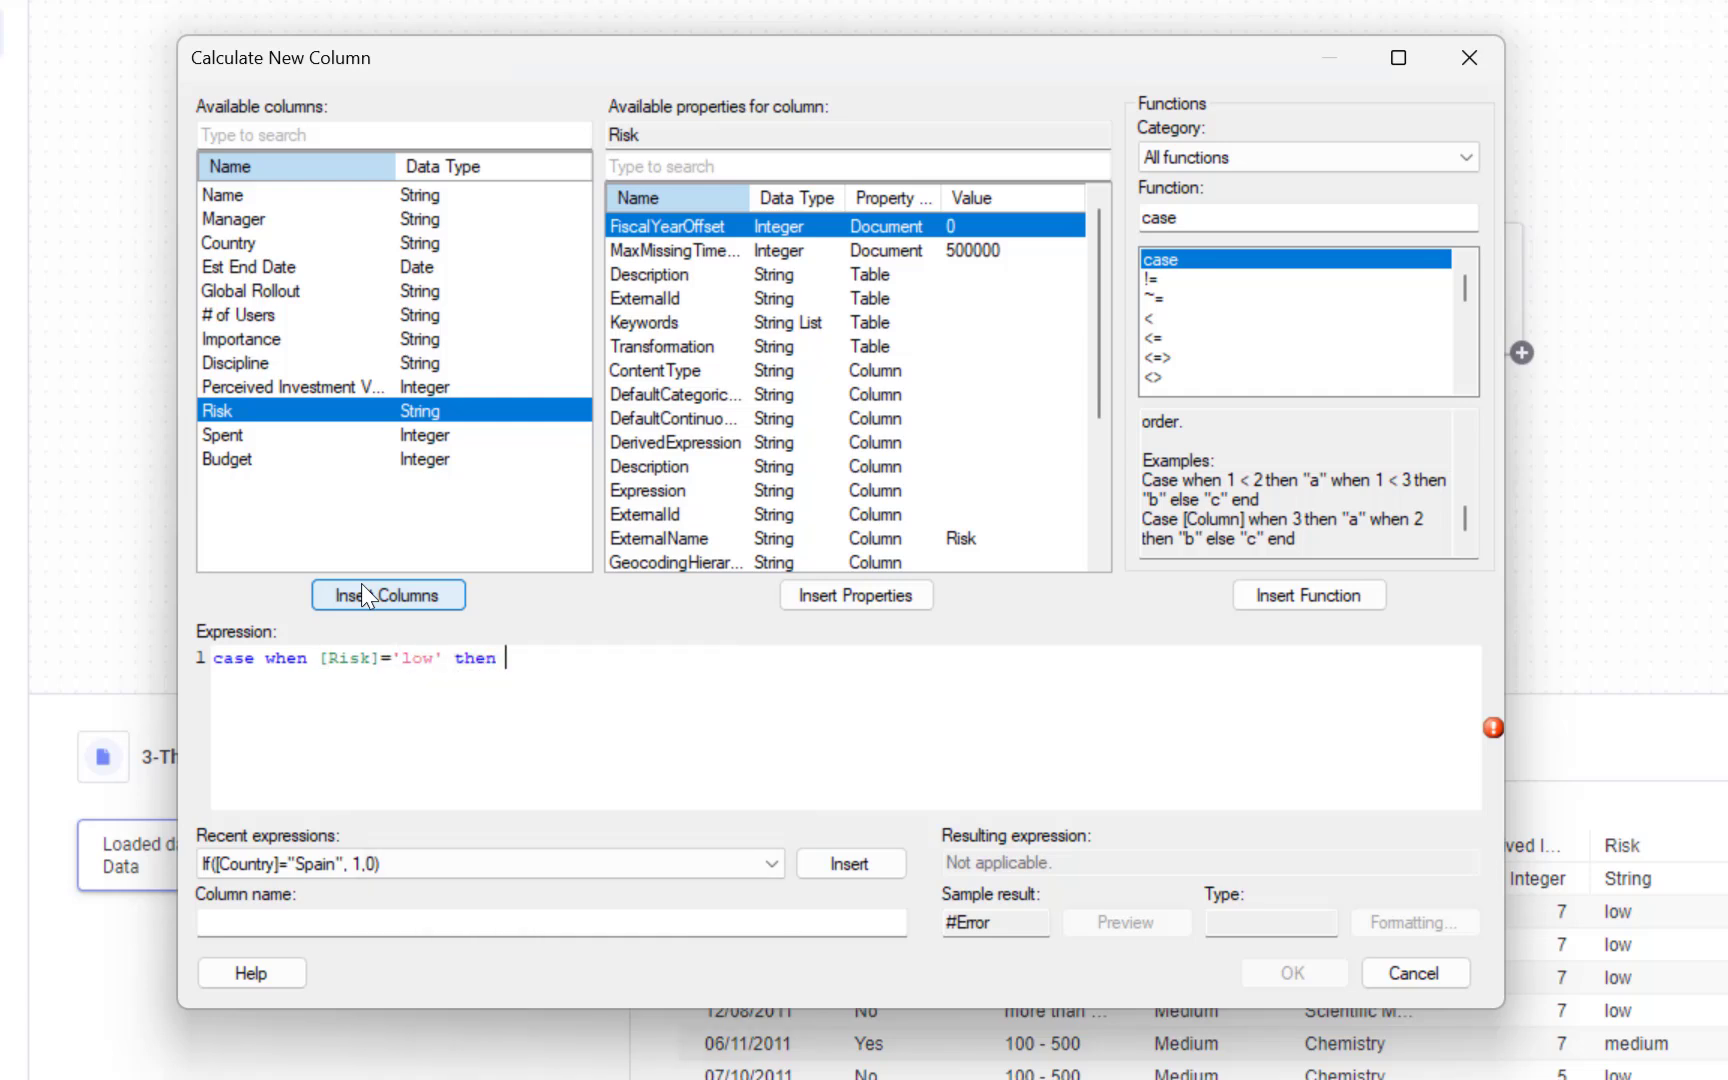
pyautogui.write('1')
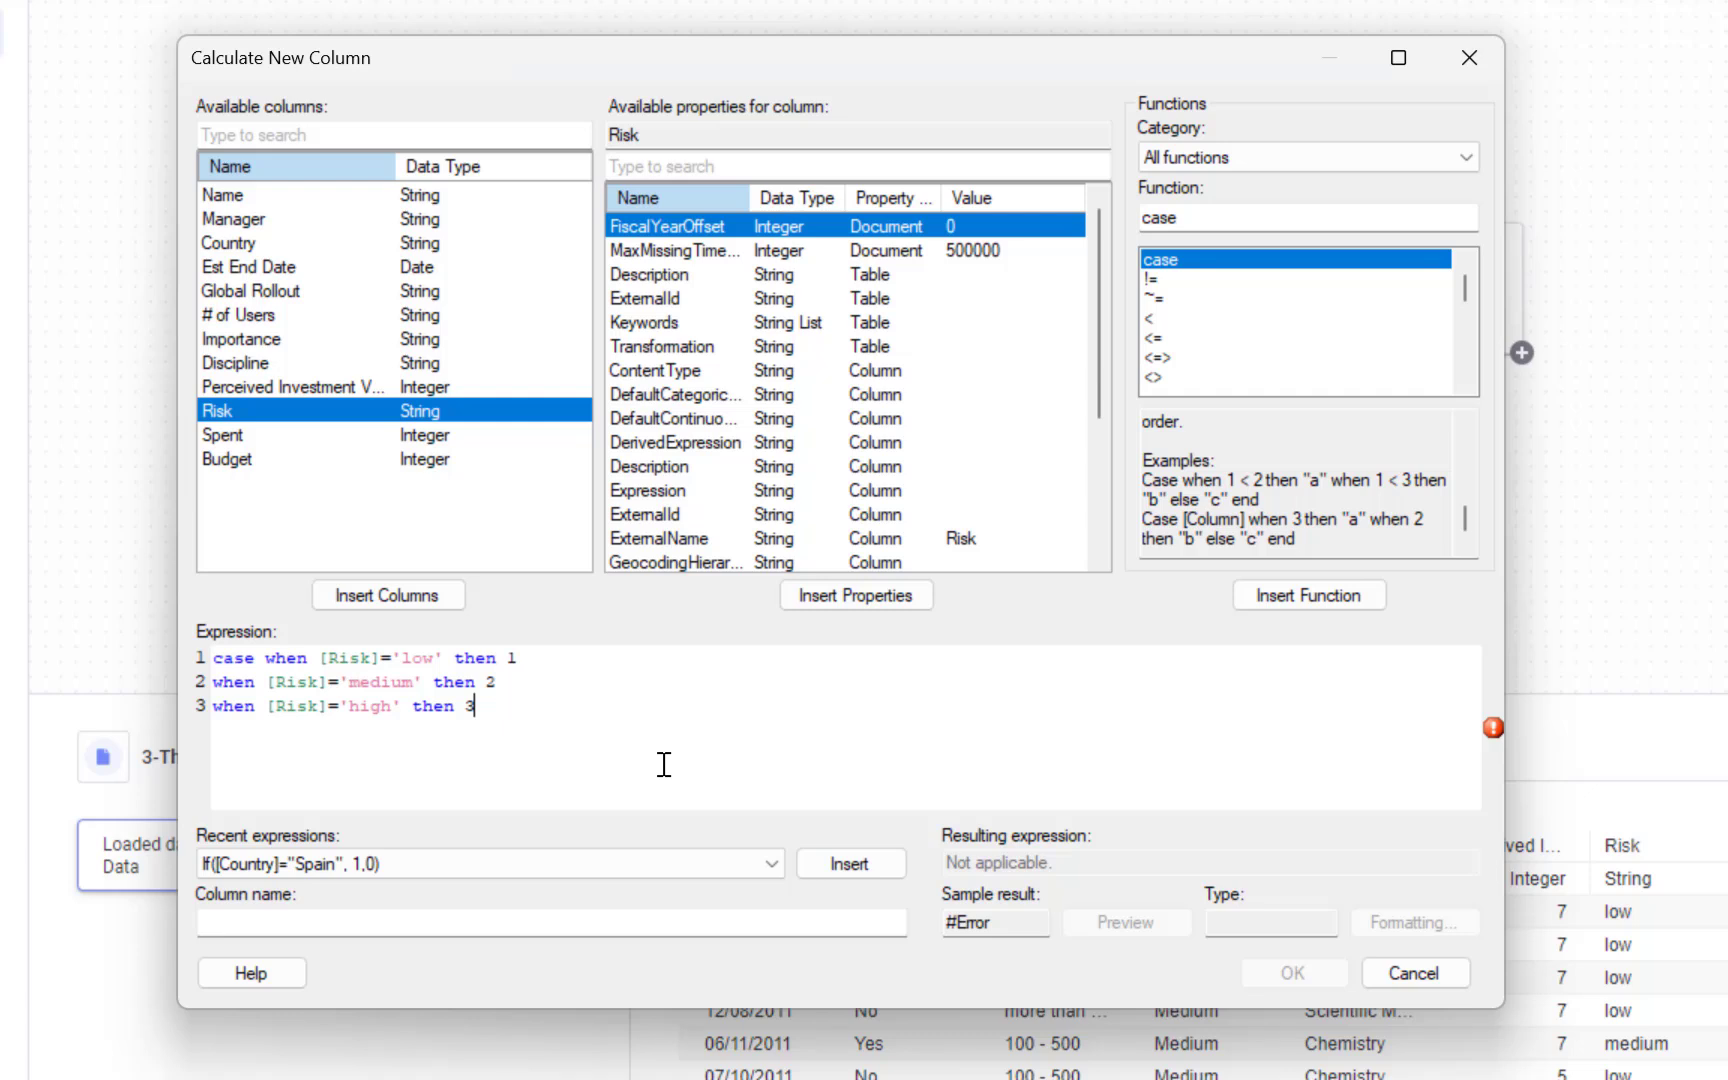
pyautogui.press('Enter')
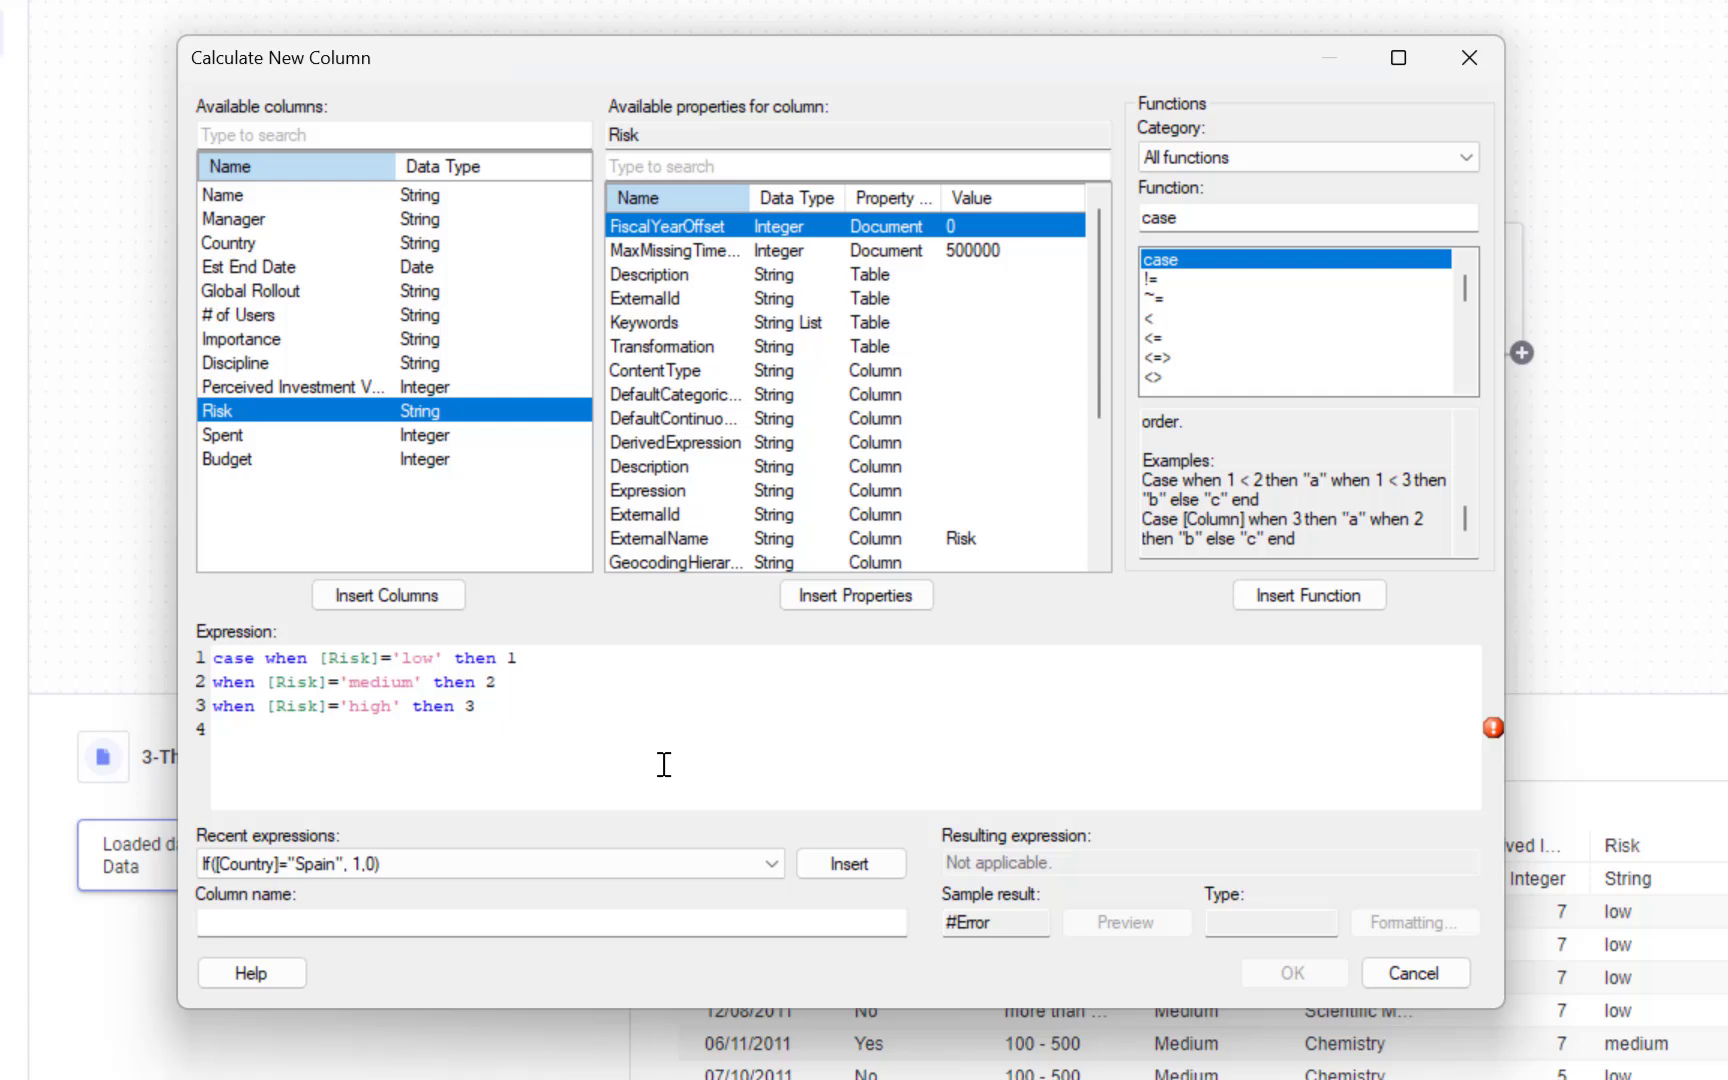
pyautogui.write('end')
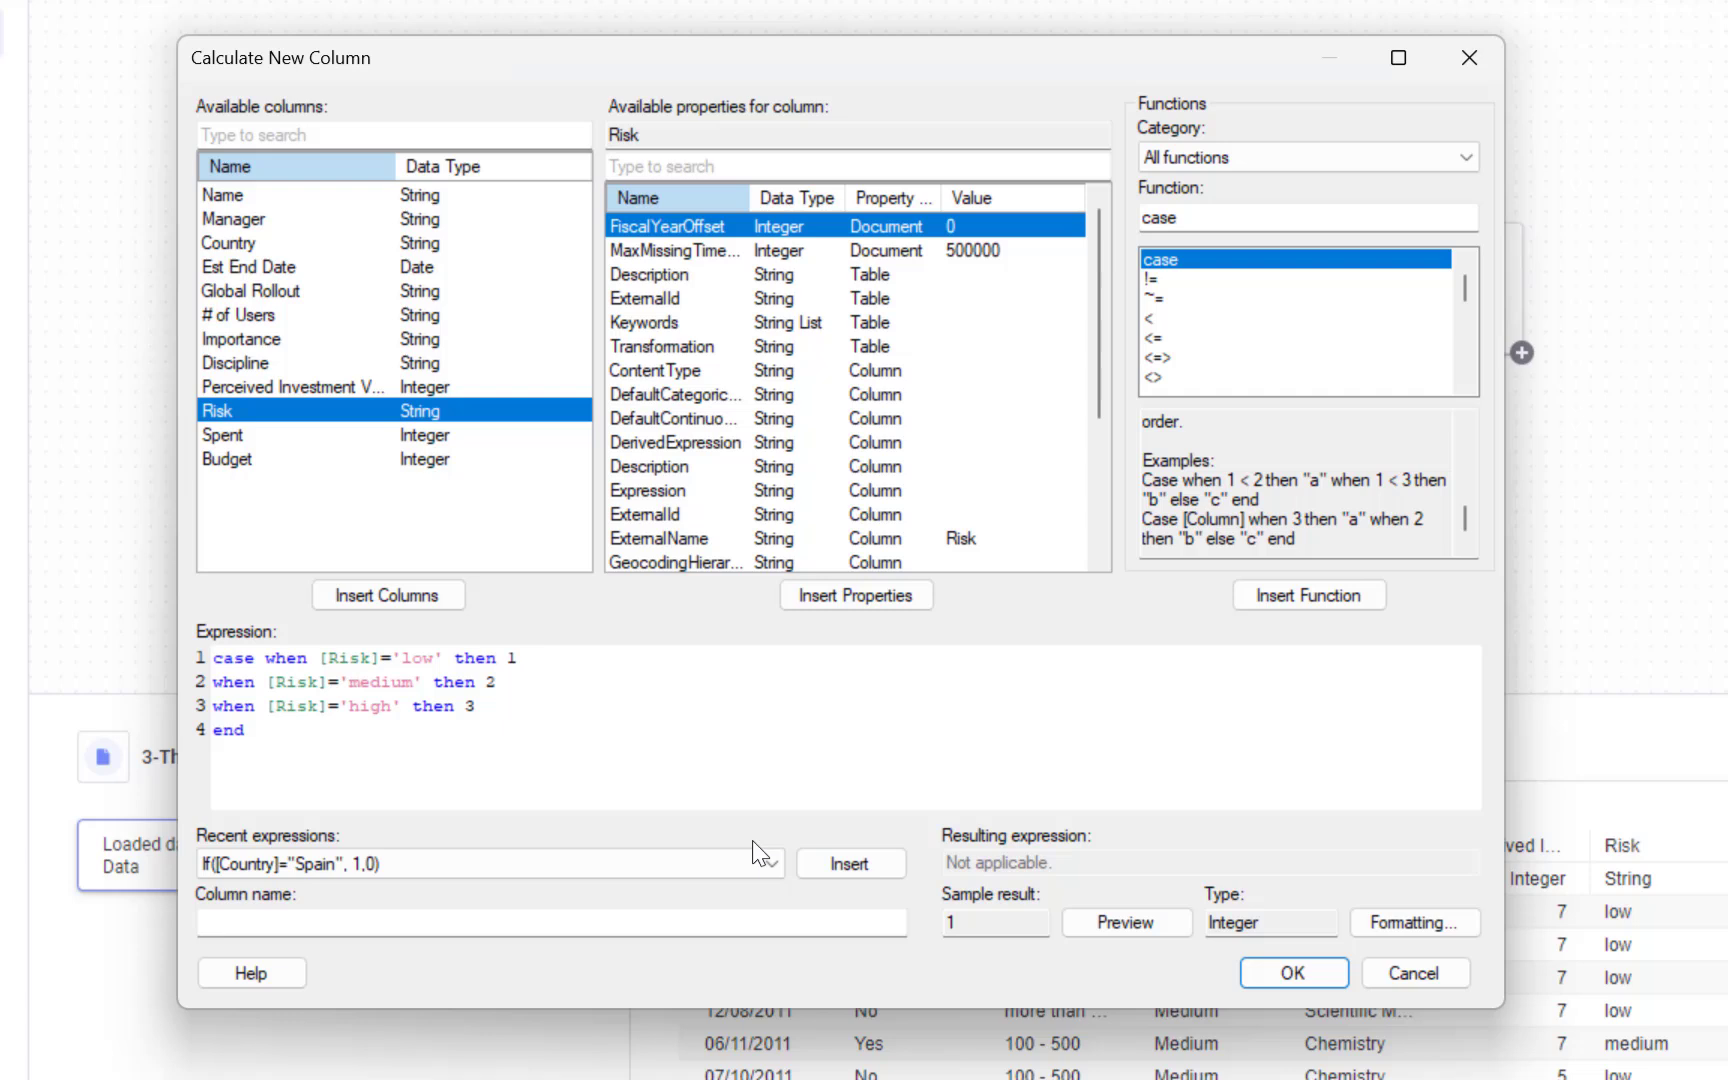
pyautogui.click(551, 921)
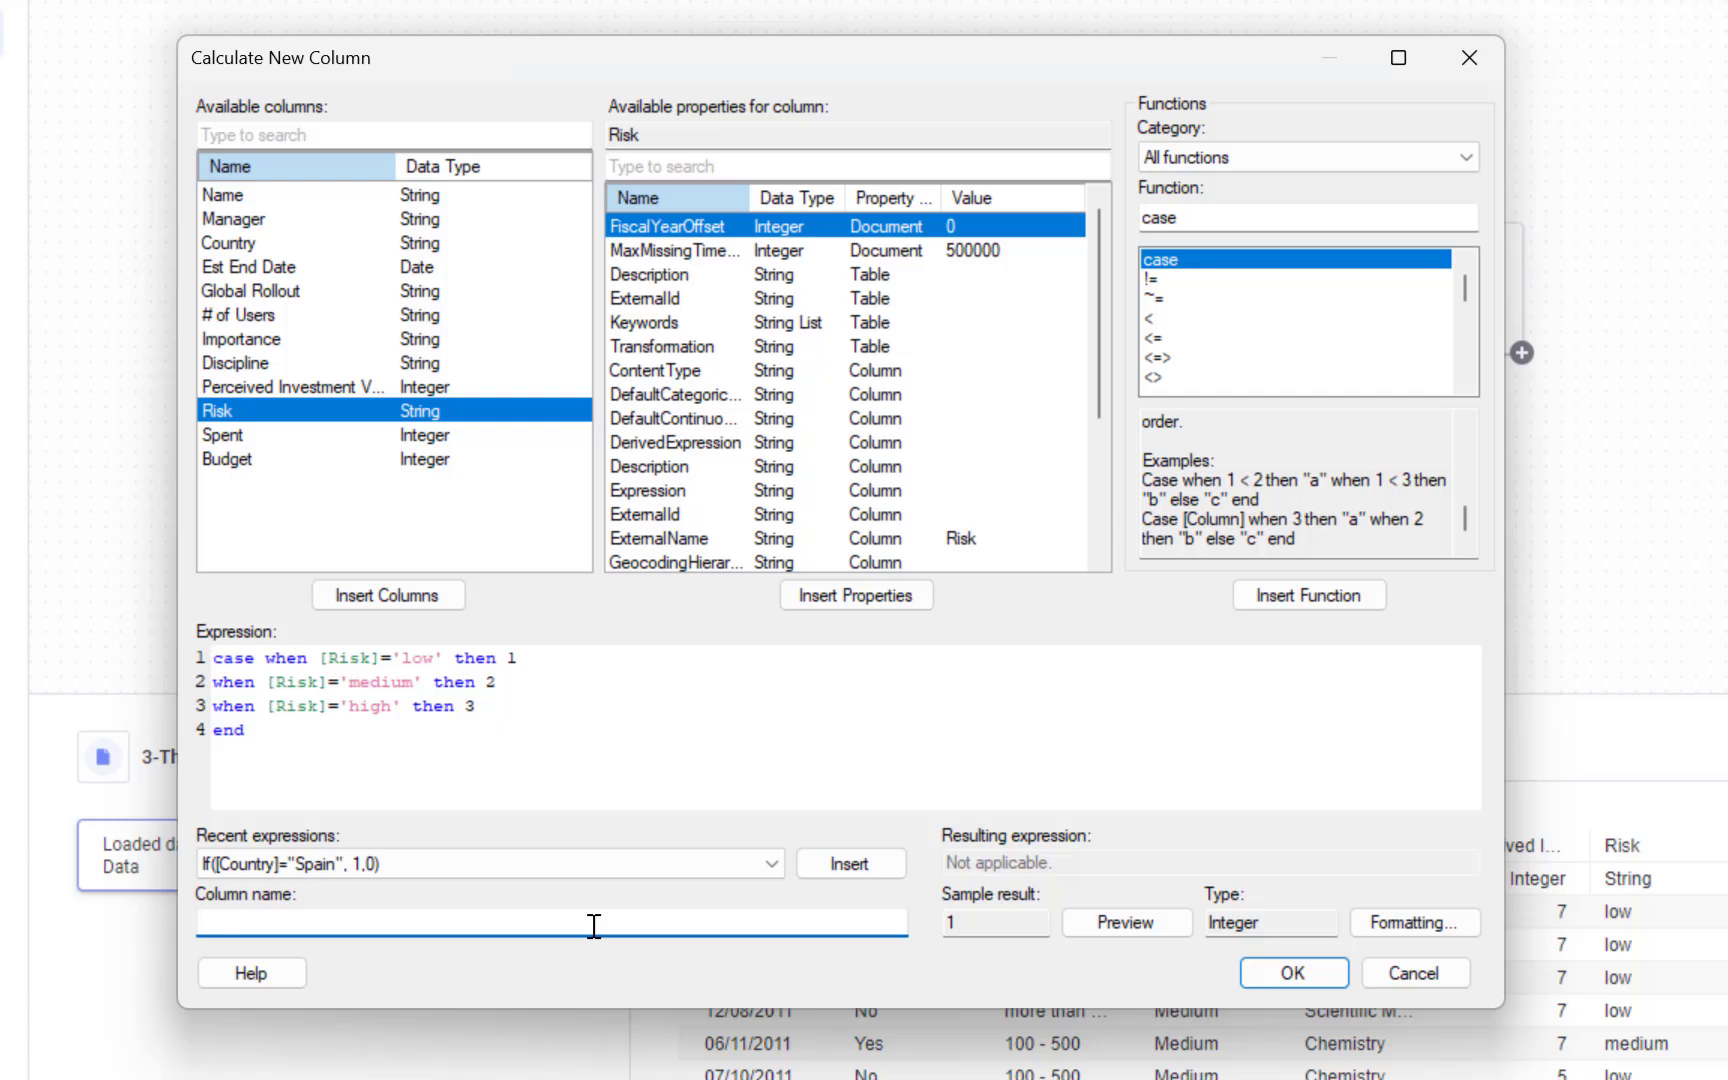
# Name the column 'Risk Integer' and preview its calculated values against Risk
pyautogui.write('Risk Integer')
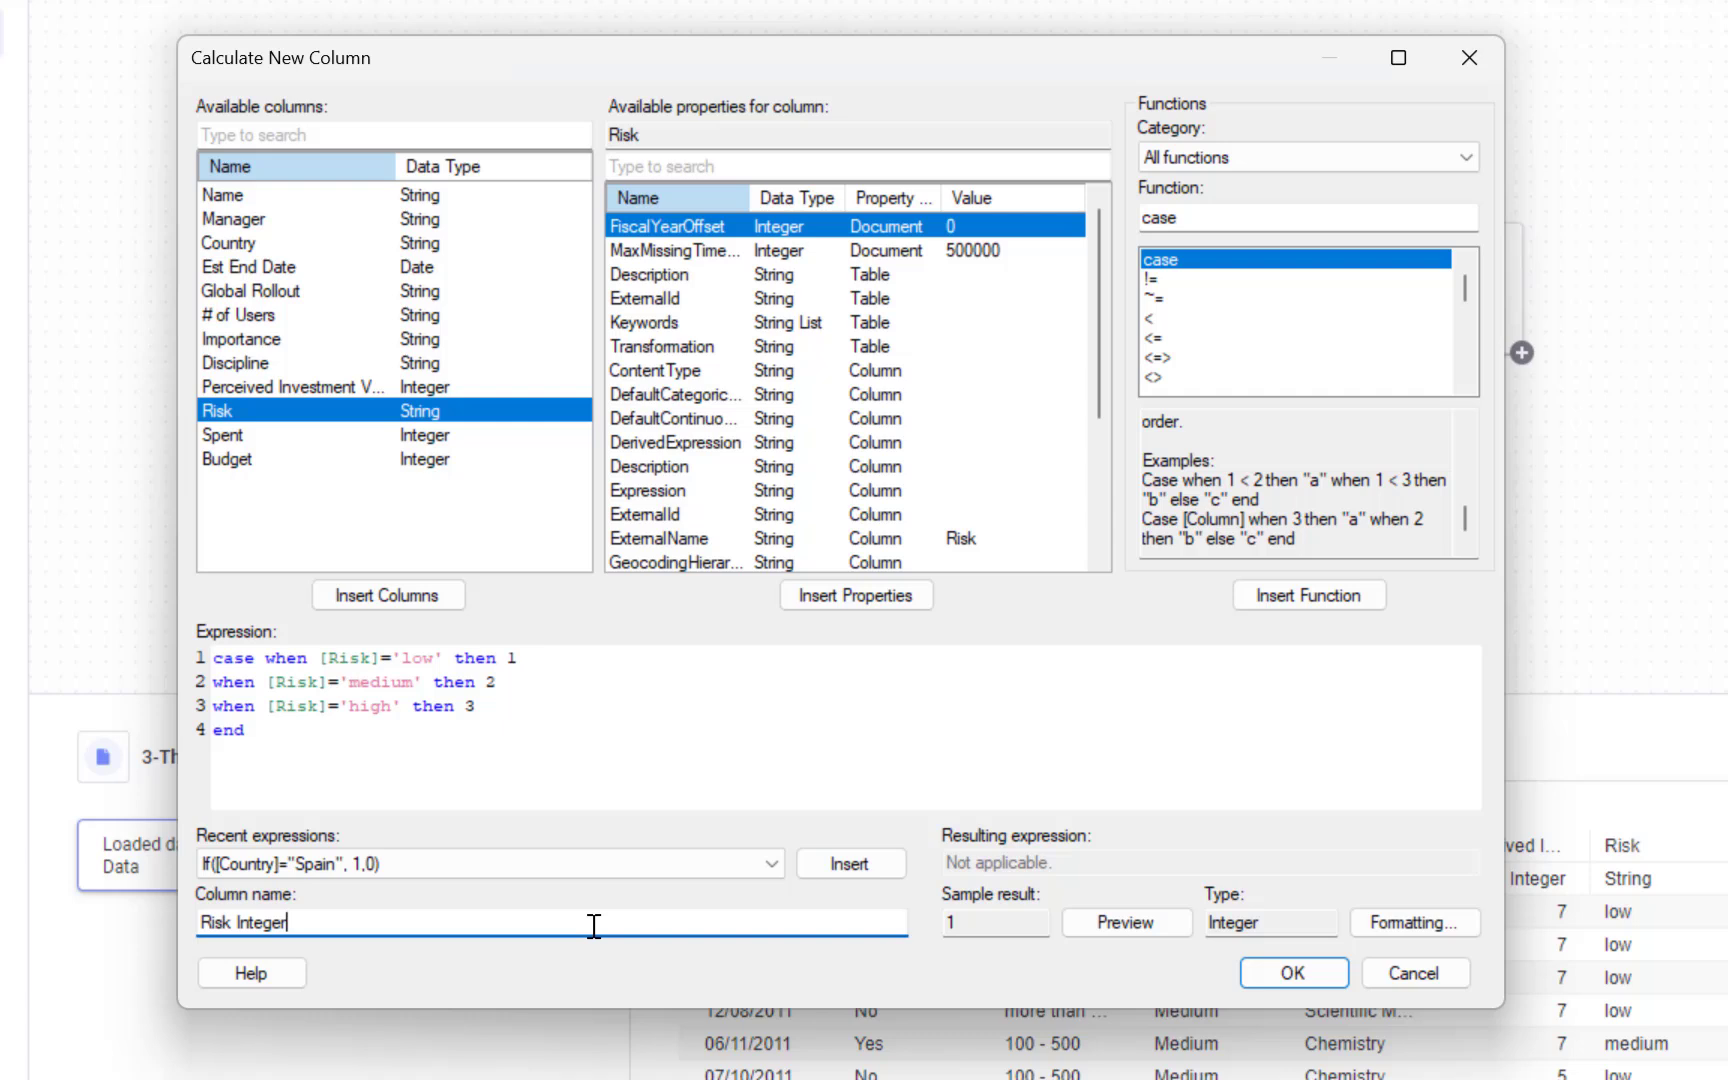
pyautogui.moveTo(612, 917)
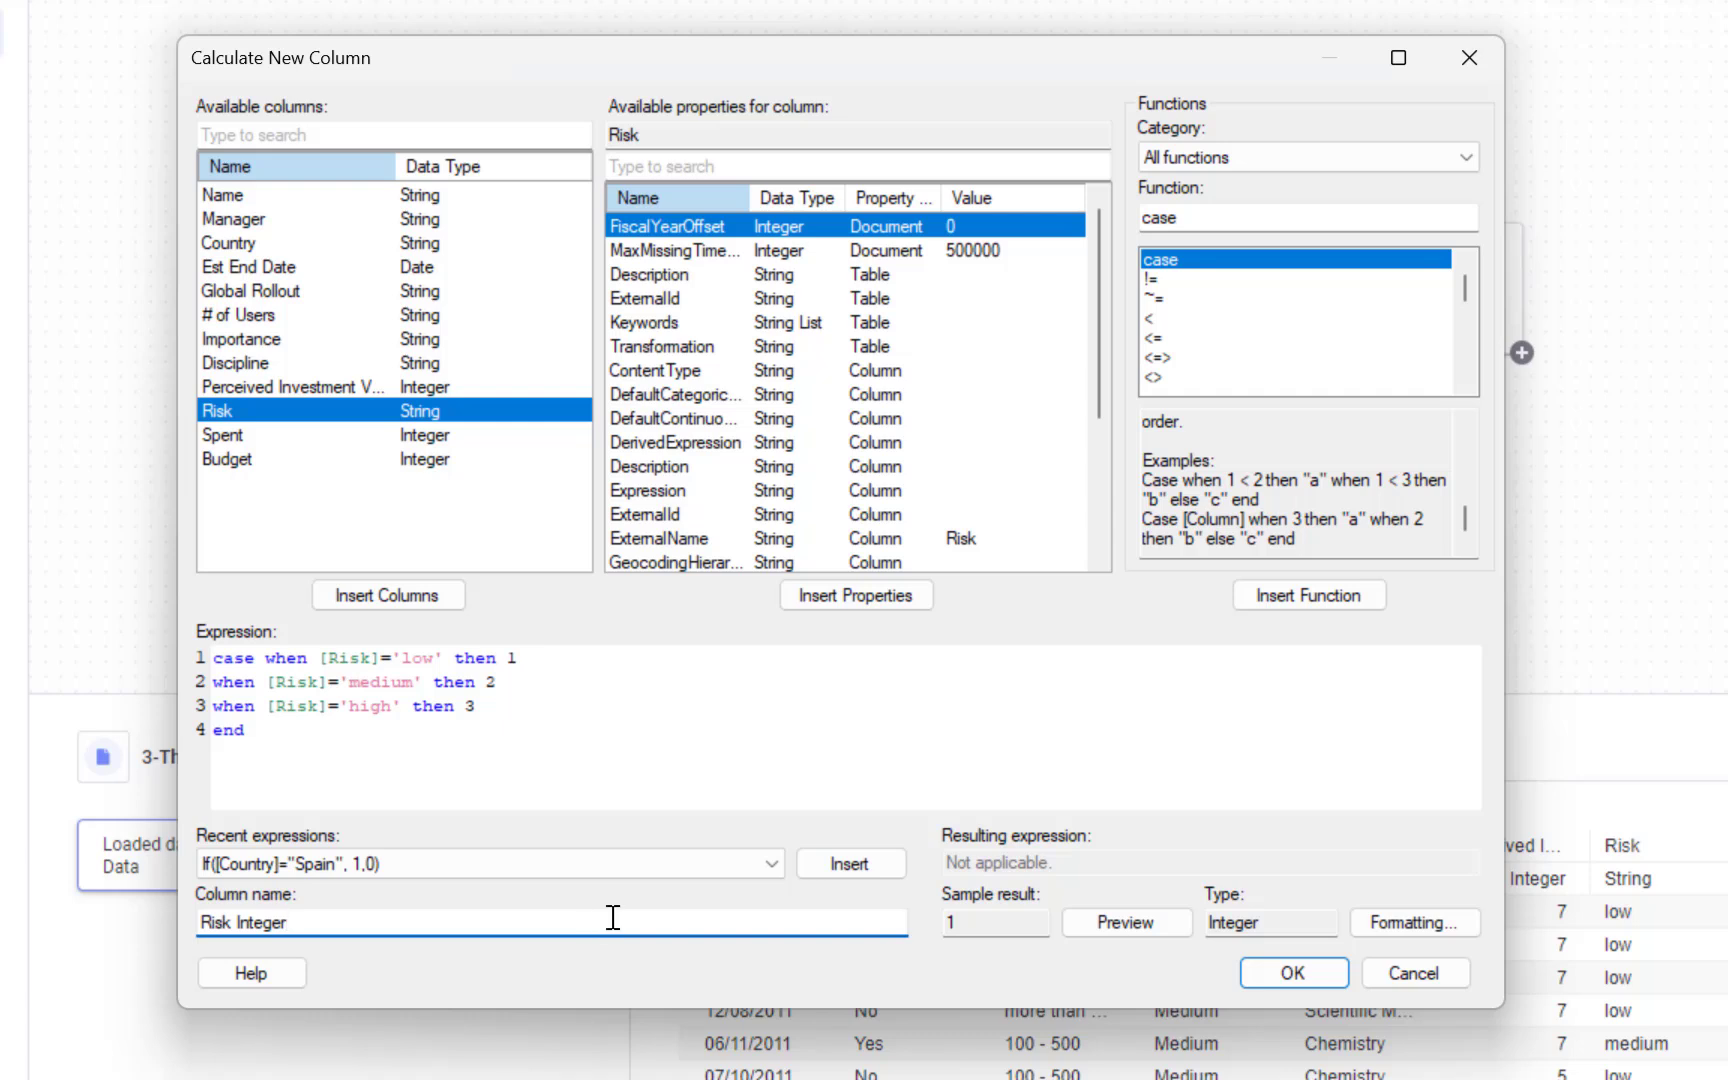
pyautogui.moveTo(1007, 903)
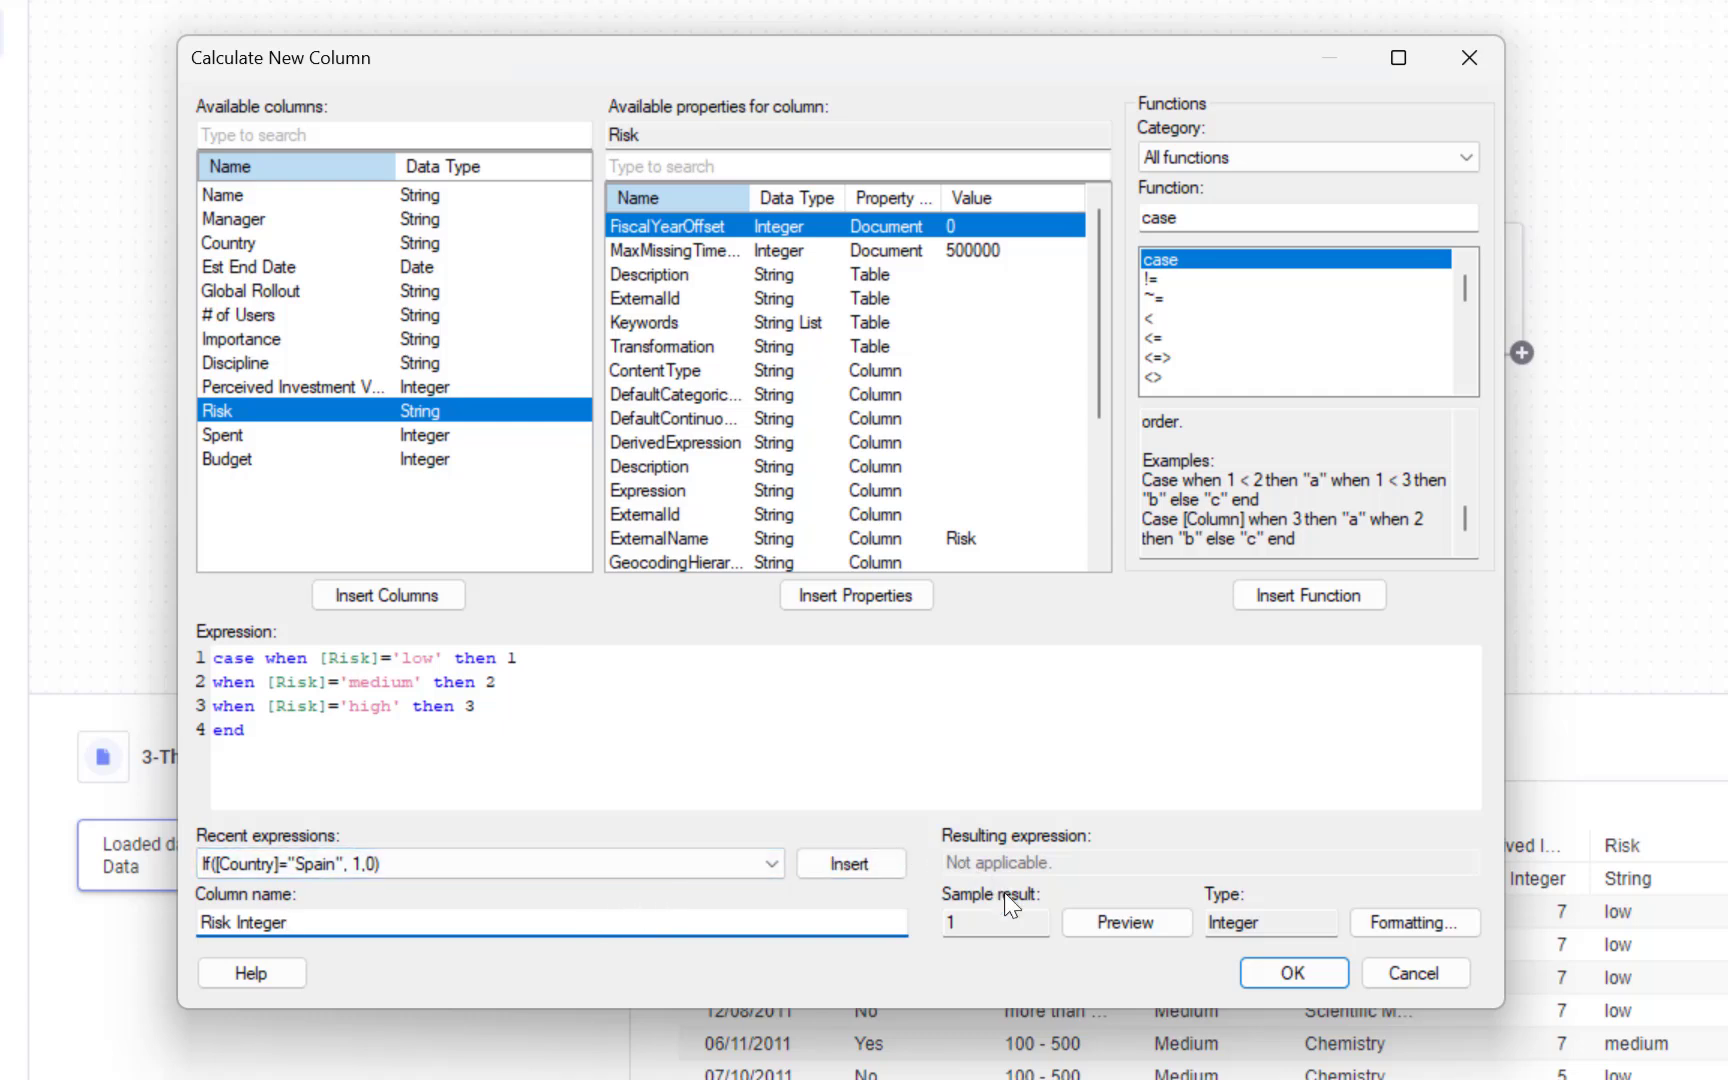
pyautogui.click(1124, 922)
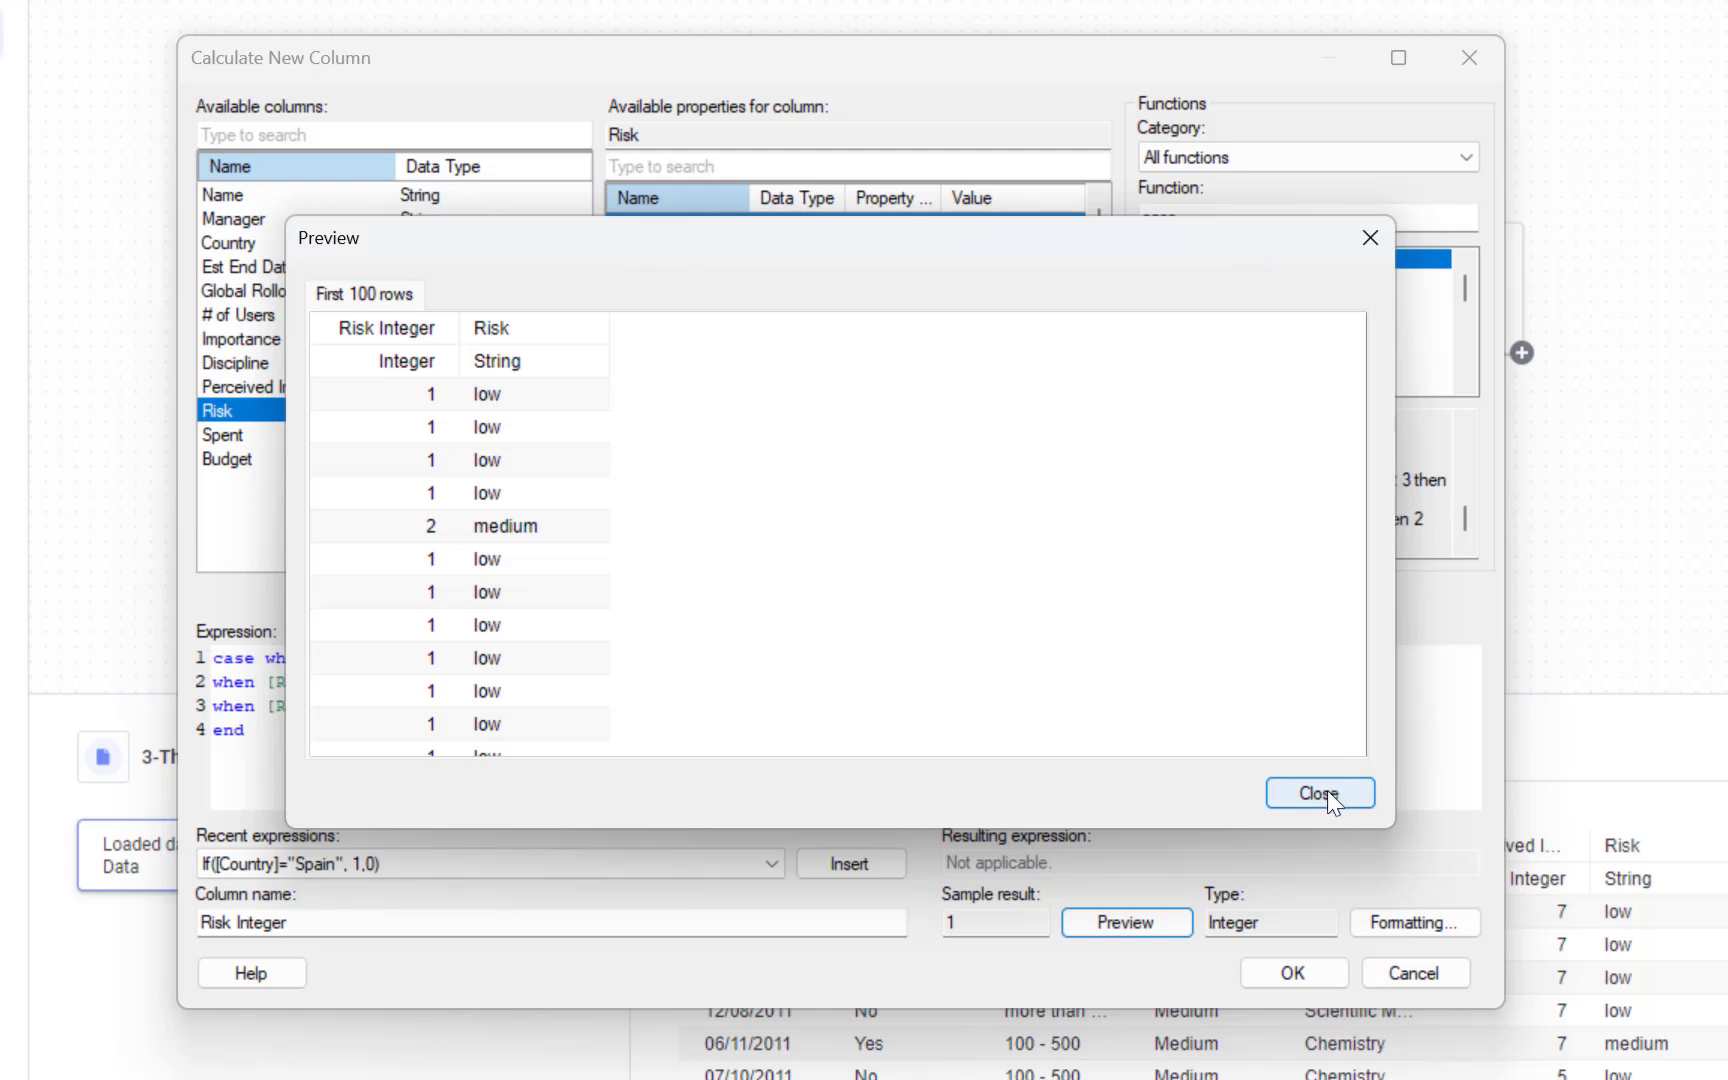
pyautogui.click(1318, 793)
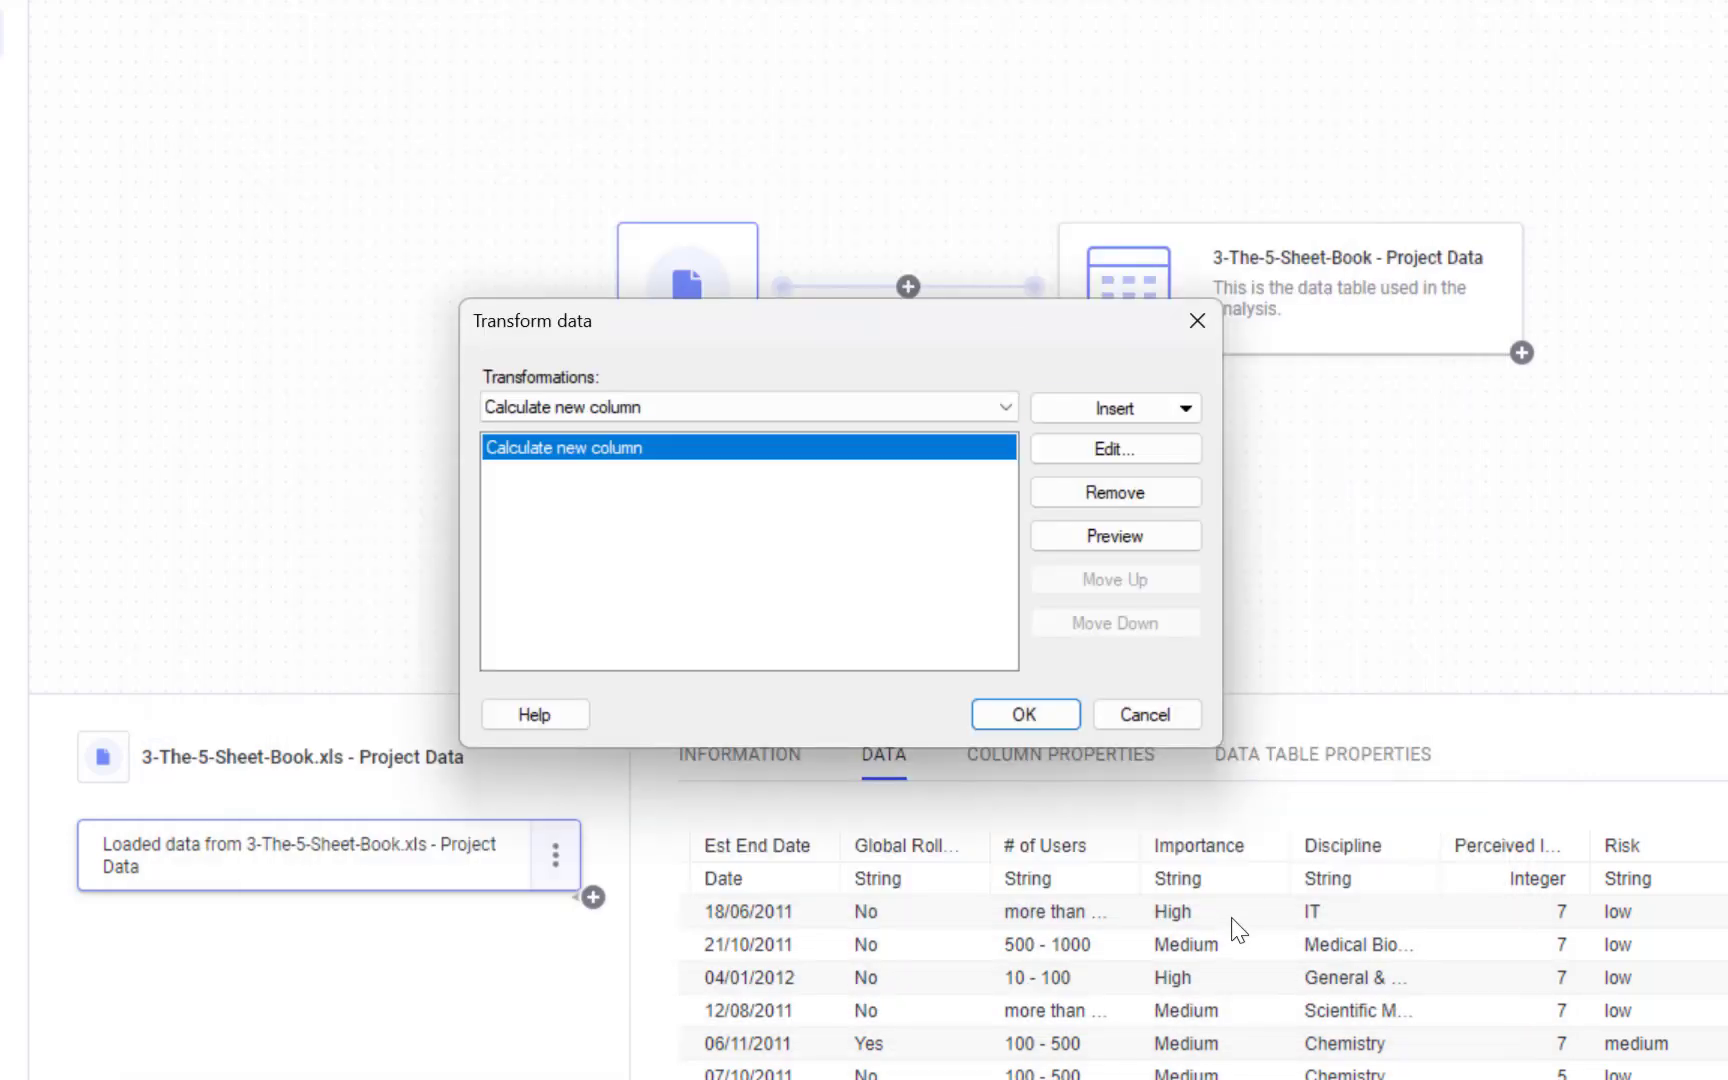
pyautogui.moveTo(935, 585)
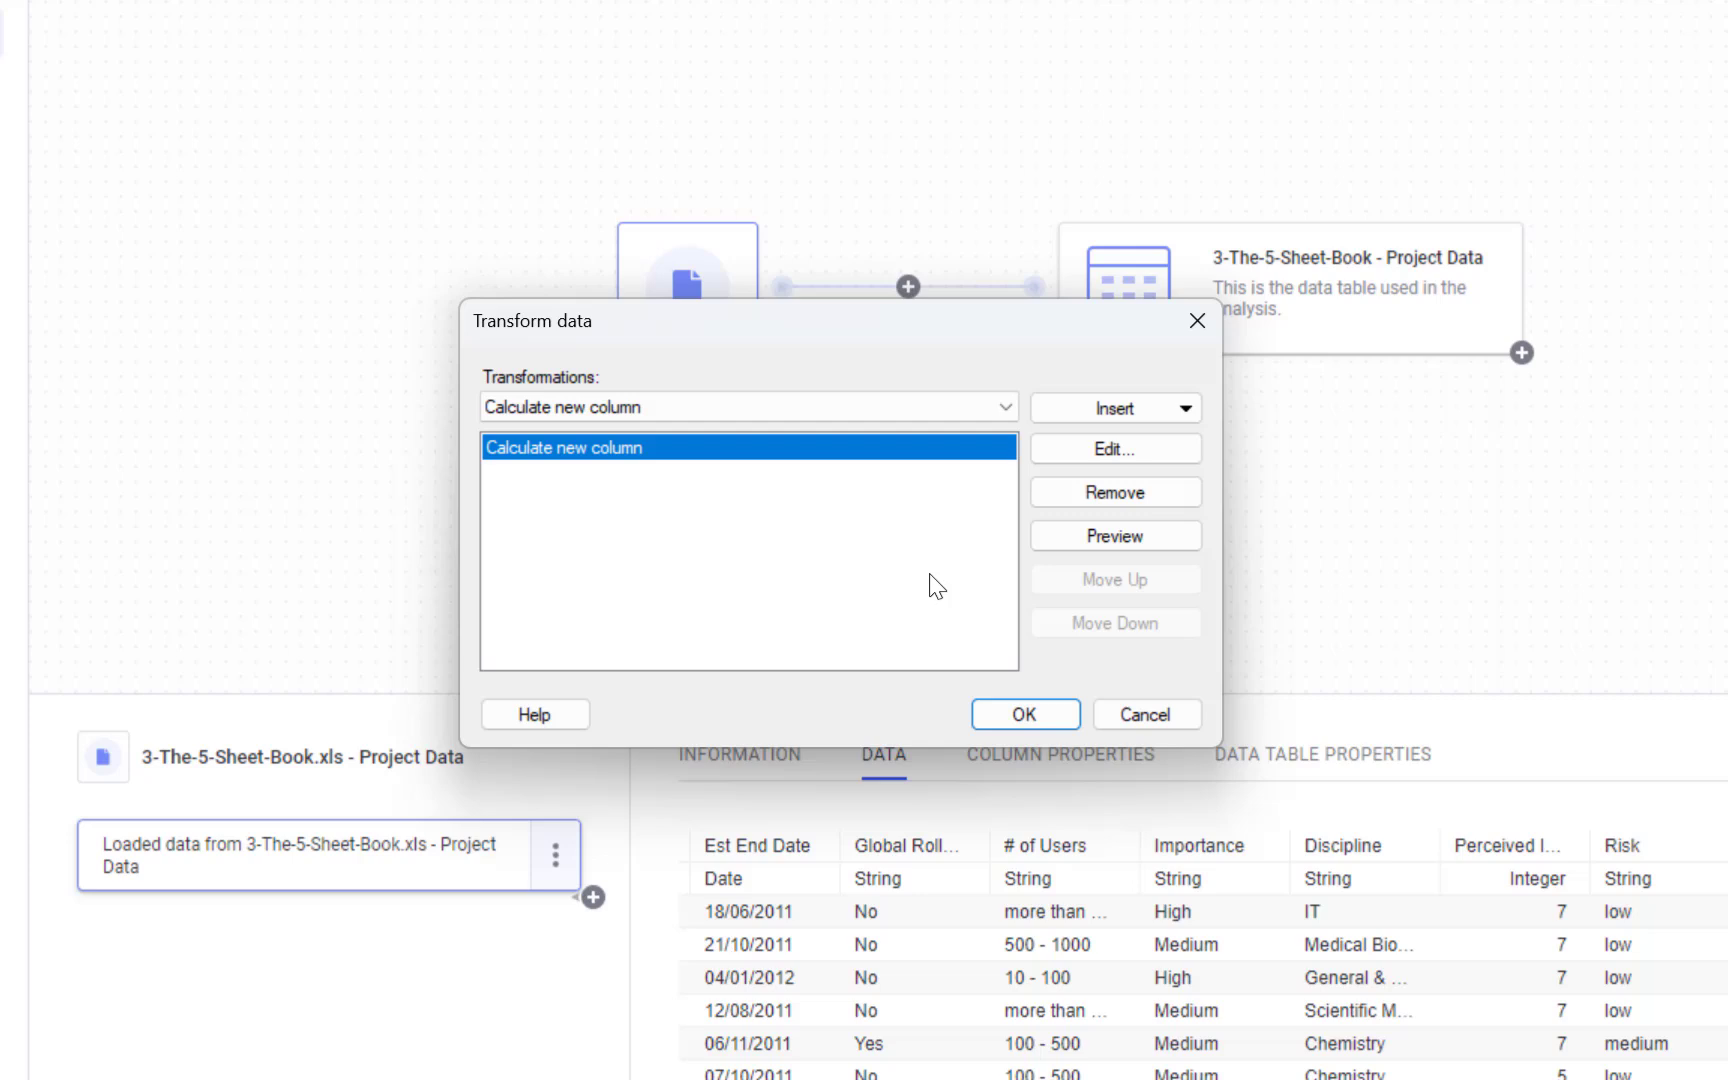
# Confirm the transformation so Project Data gains the Risk Integer column
pyautogui.click(1024, 714)
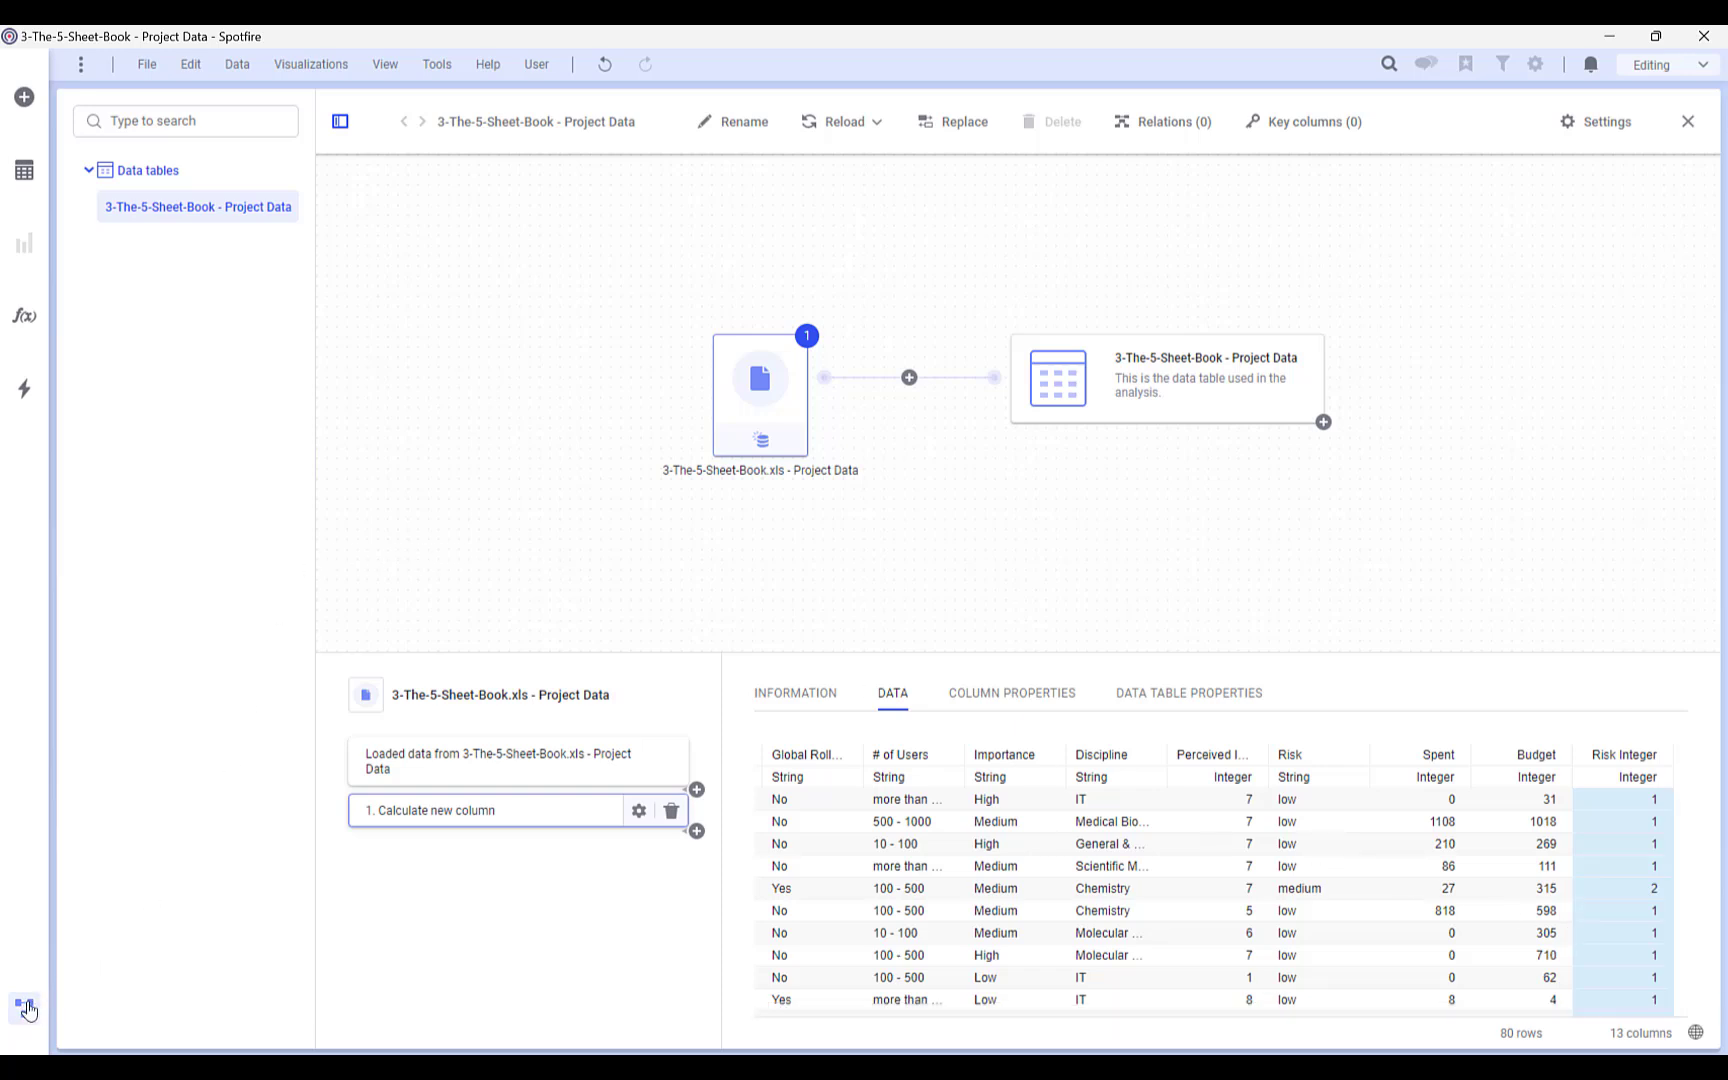
# Add Risk Integer to the table visualization's selected columns in Properties
pyautogui.click(24, 1008)
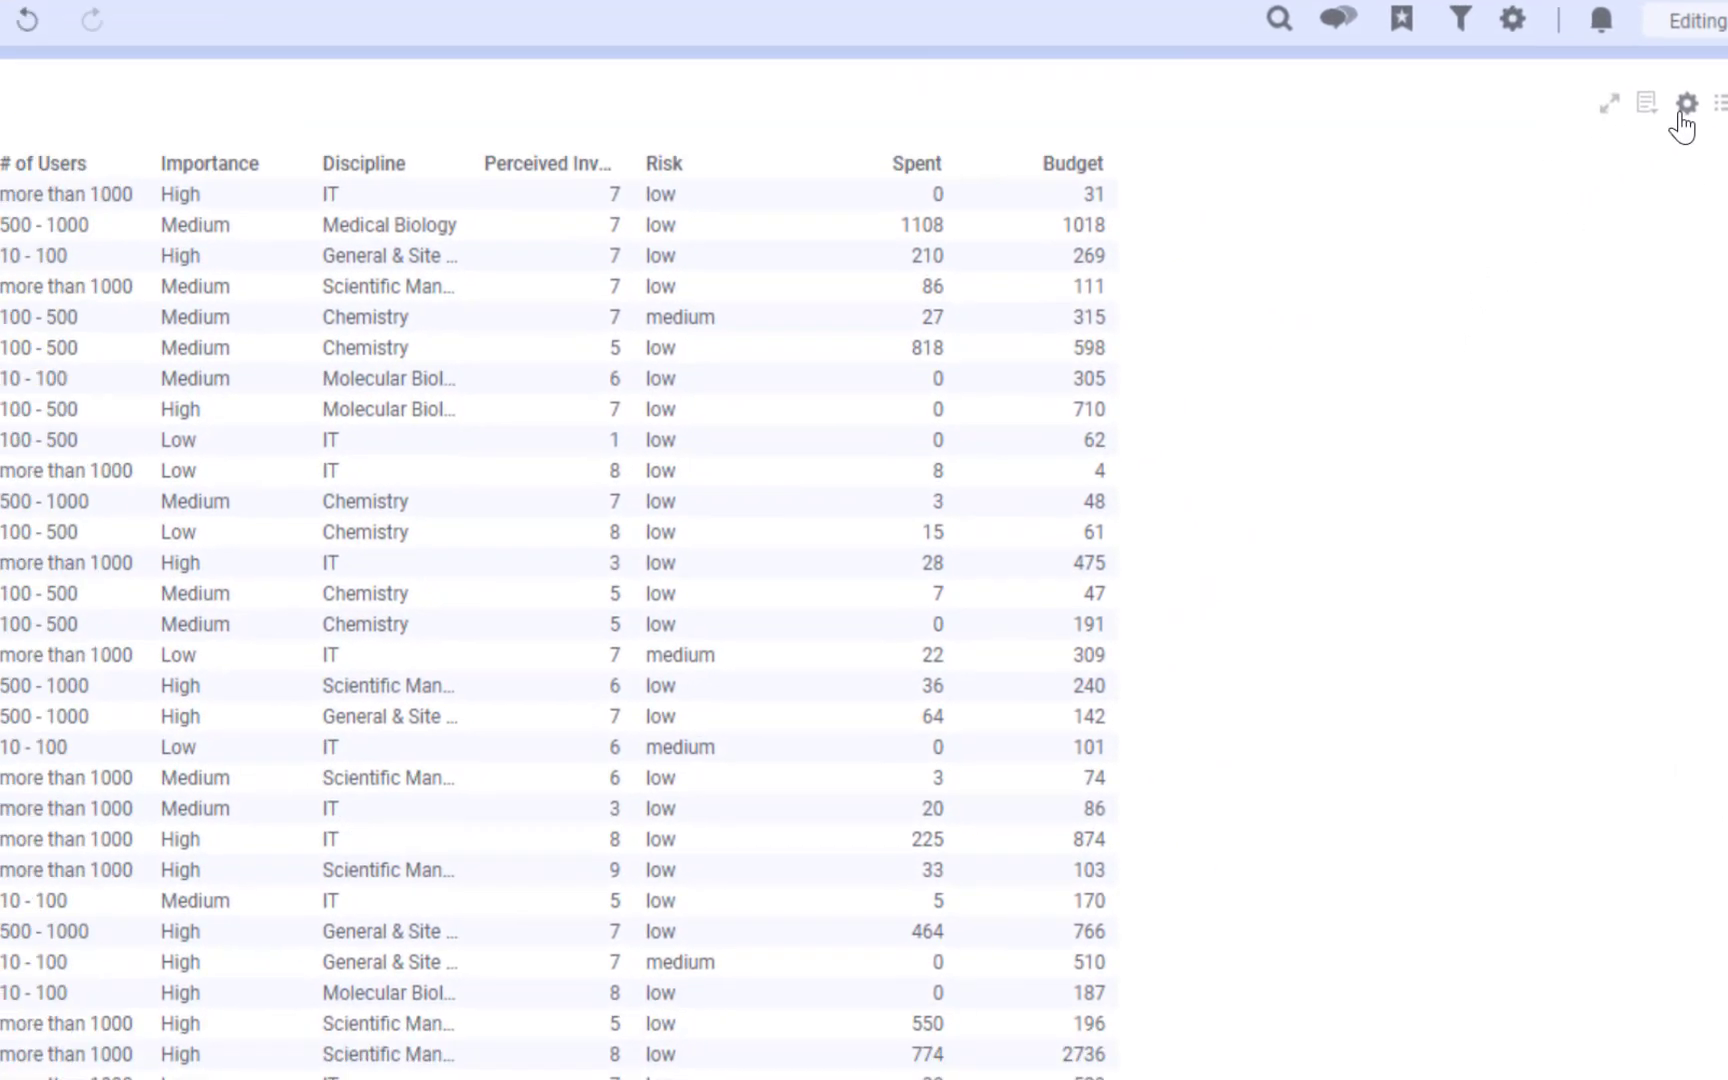
pyautogui.click(1686, 105)
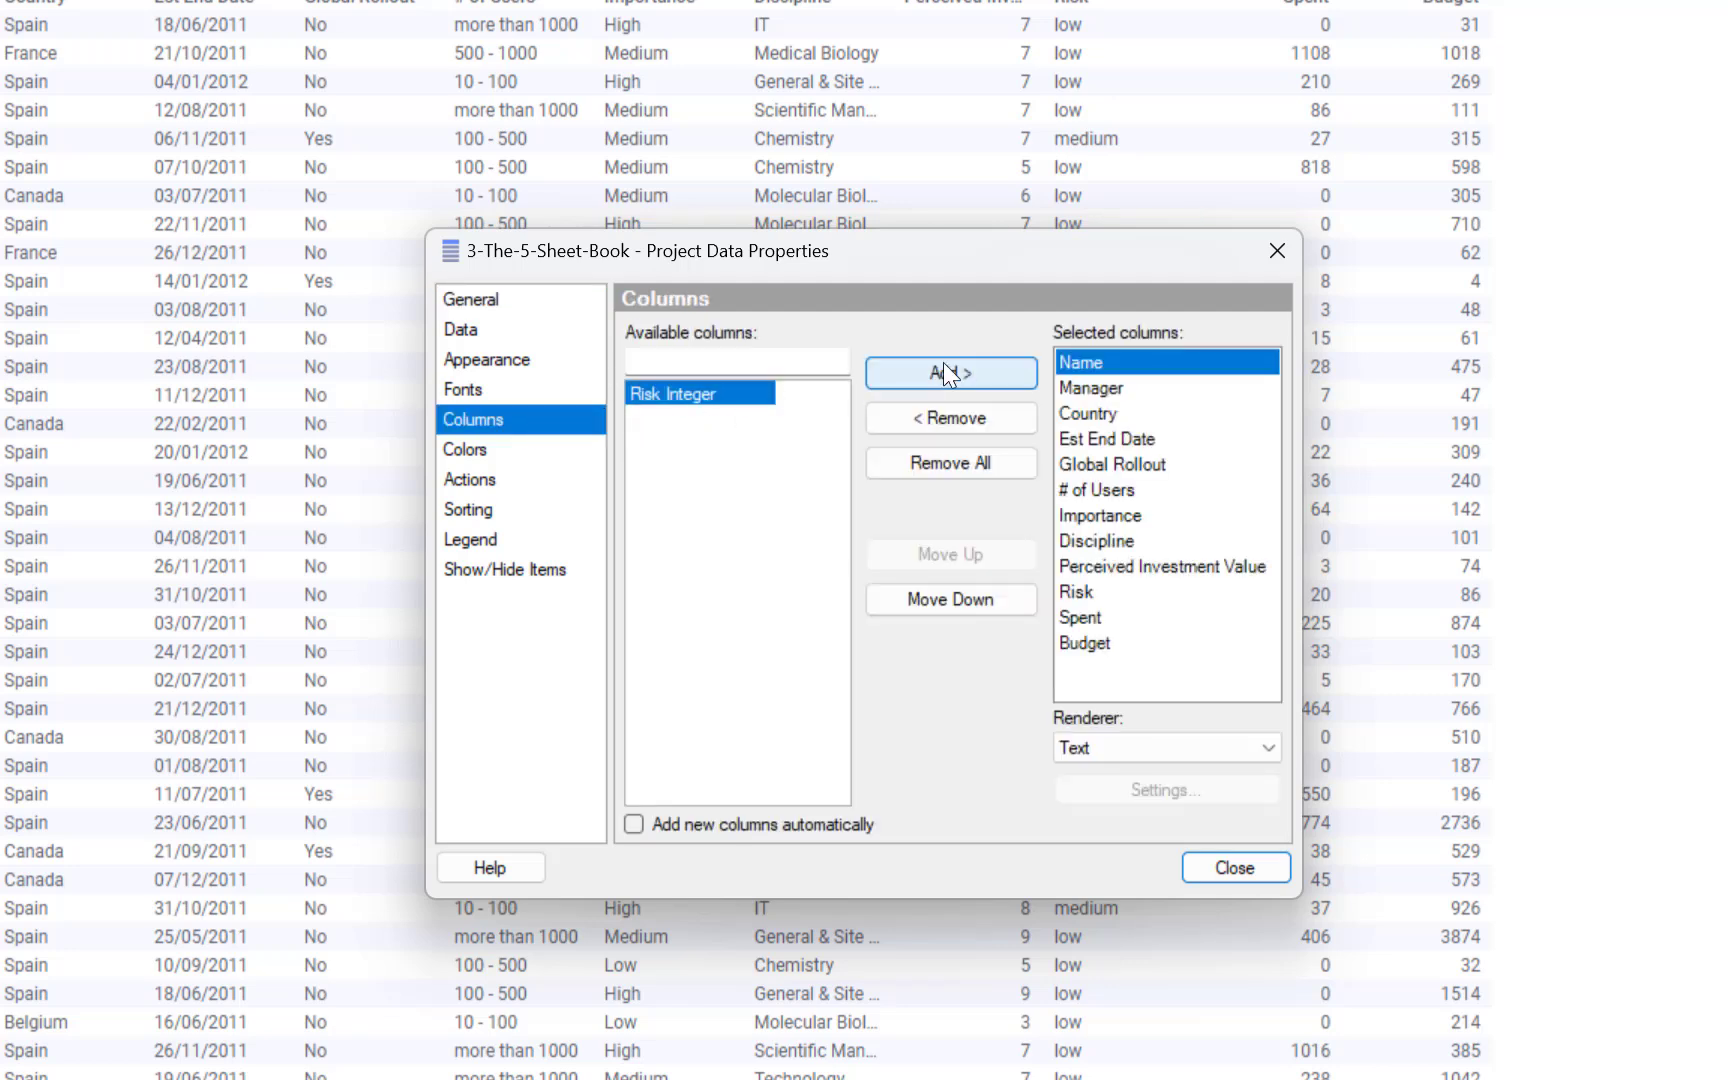
pyautogui.click(950, 372)
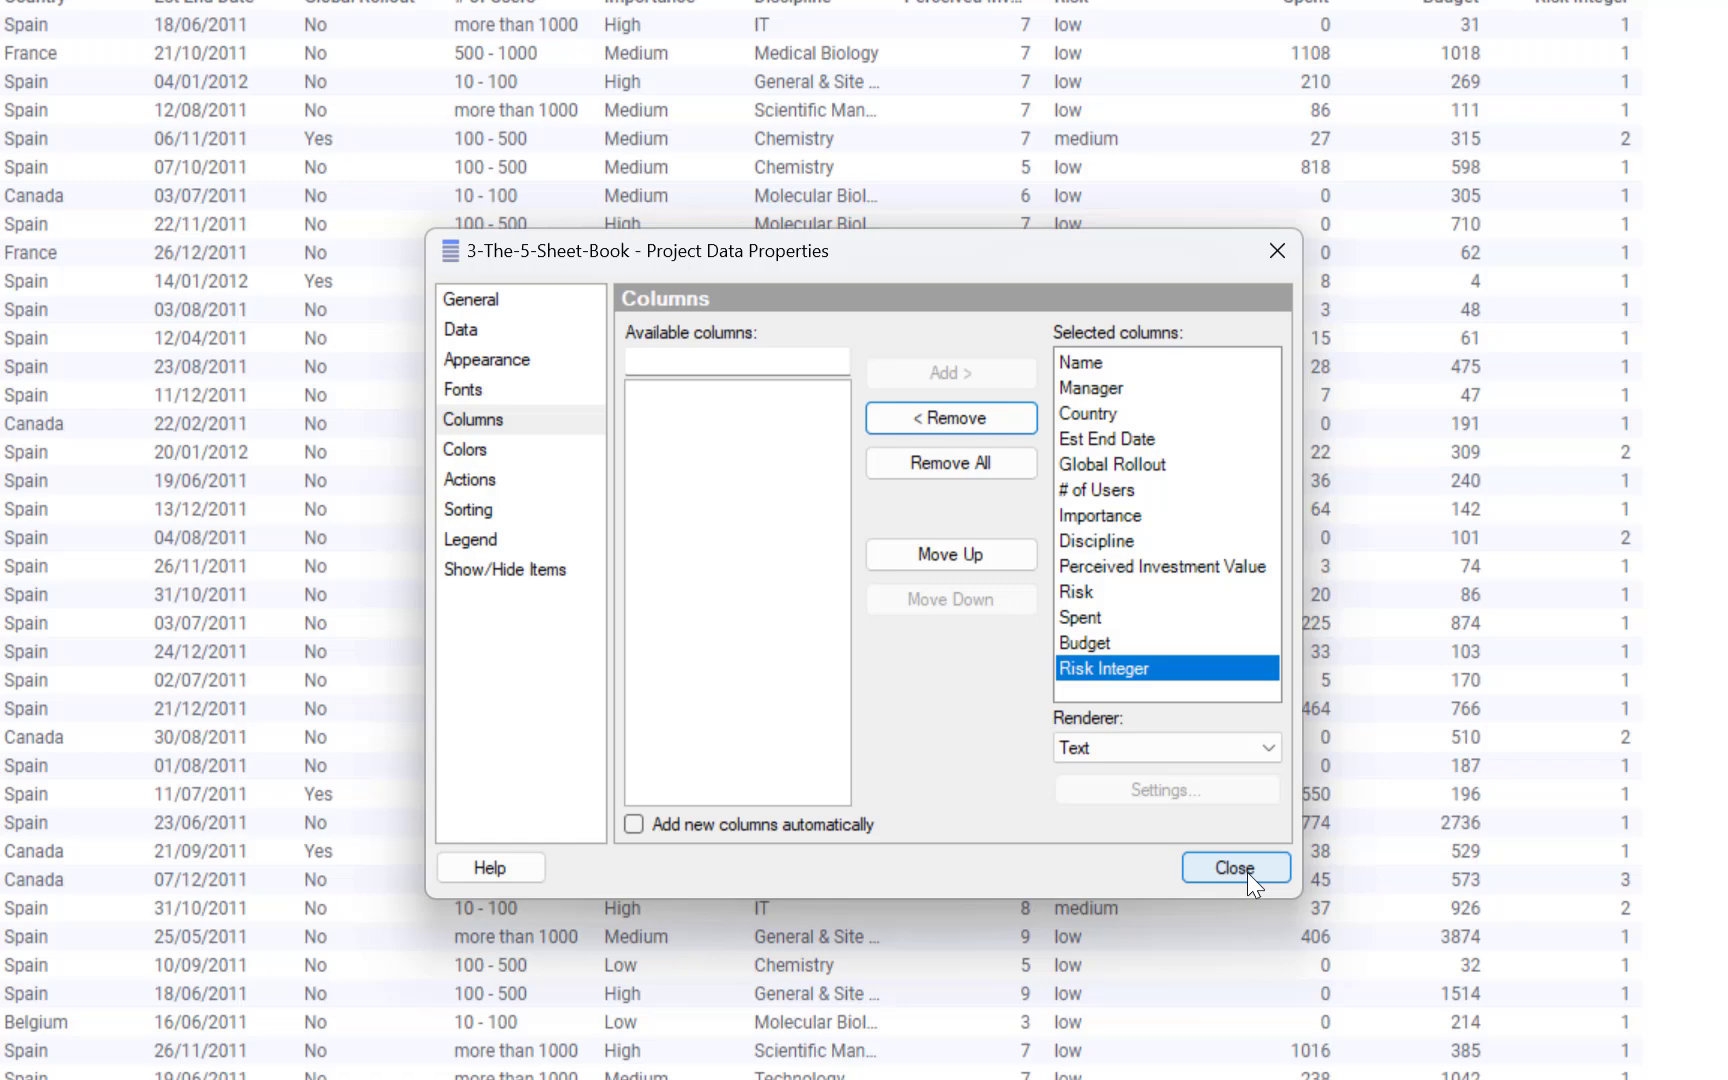
pyautogui.click(1234, 867)
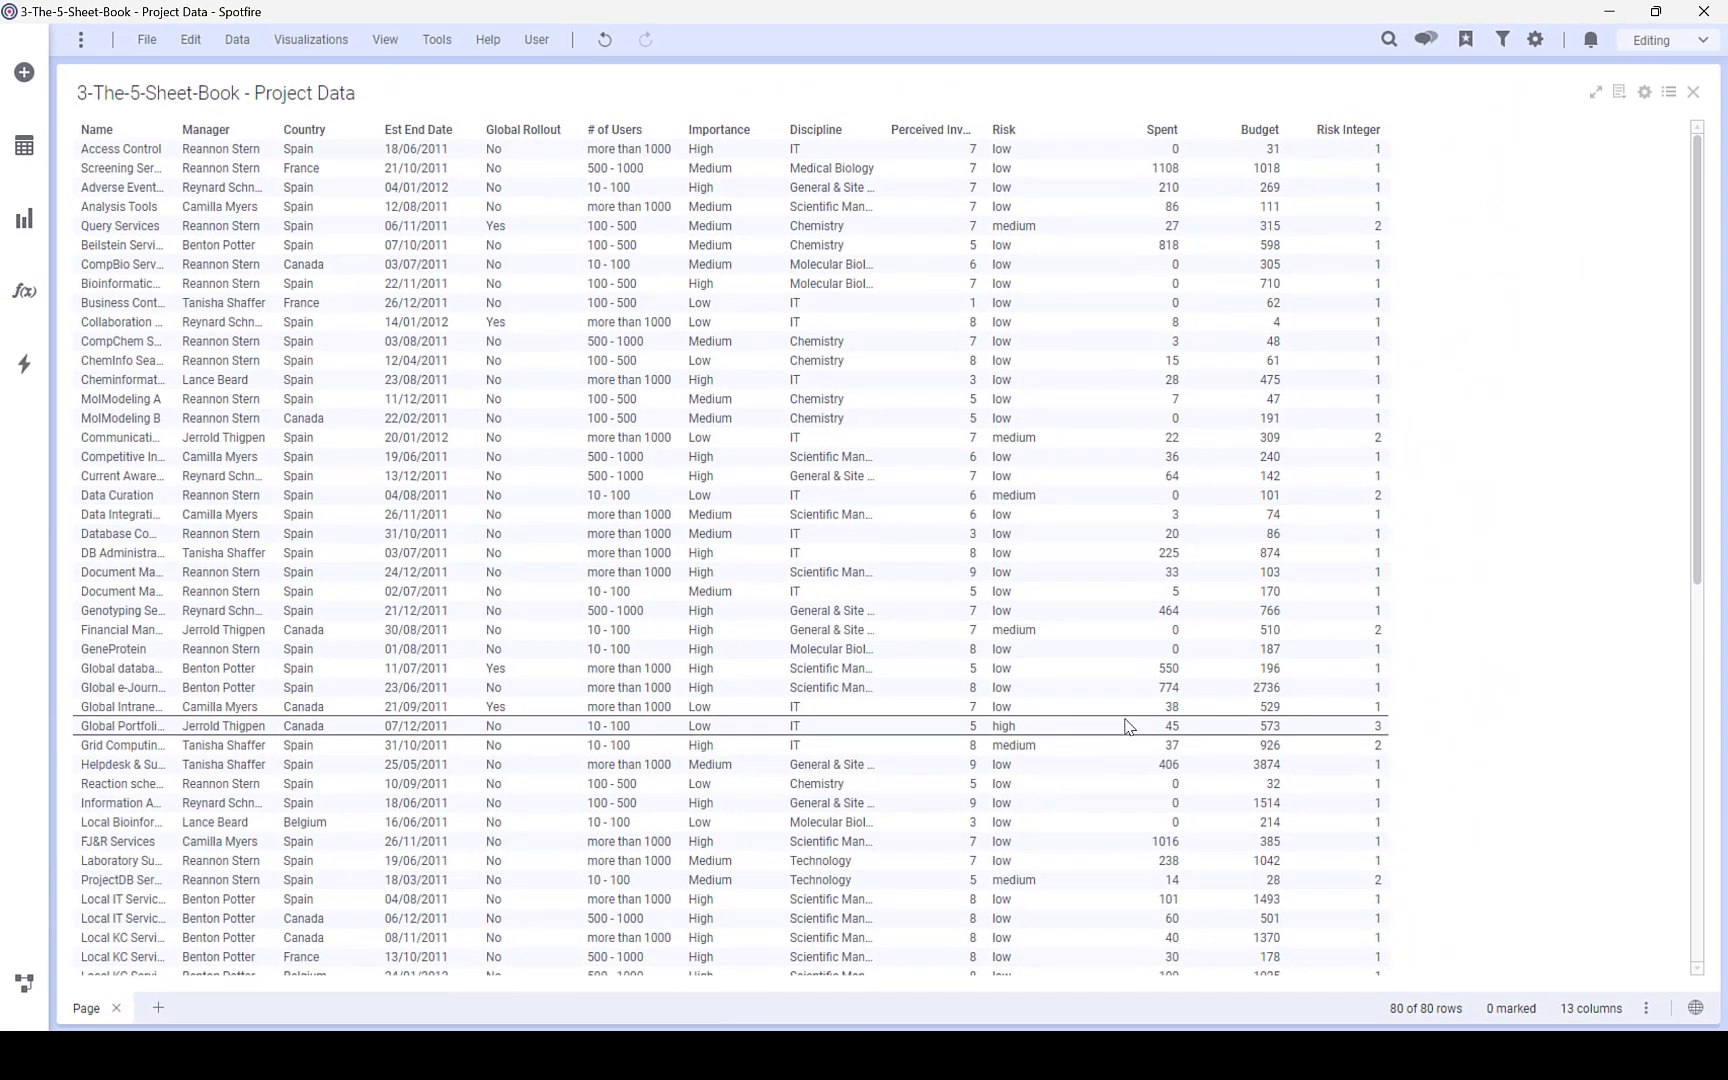